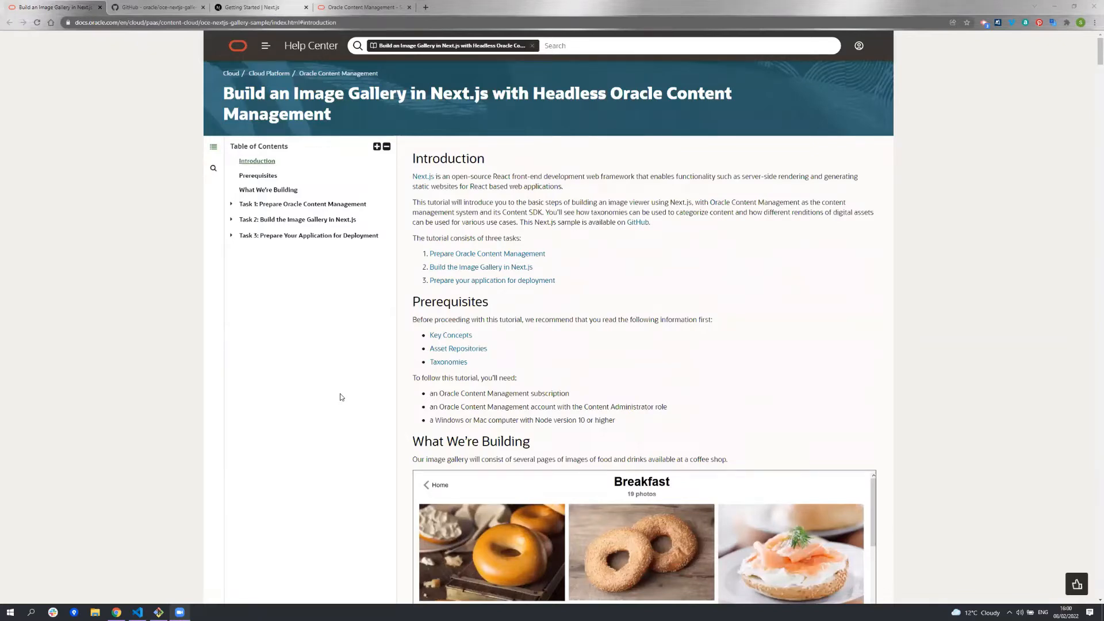
Copy the HTTPS clone URL from the repo's Code menu and switch to Visual Studio Code.
click(155, 7)
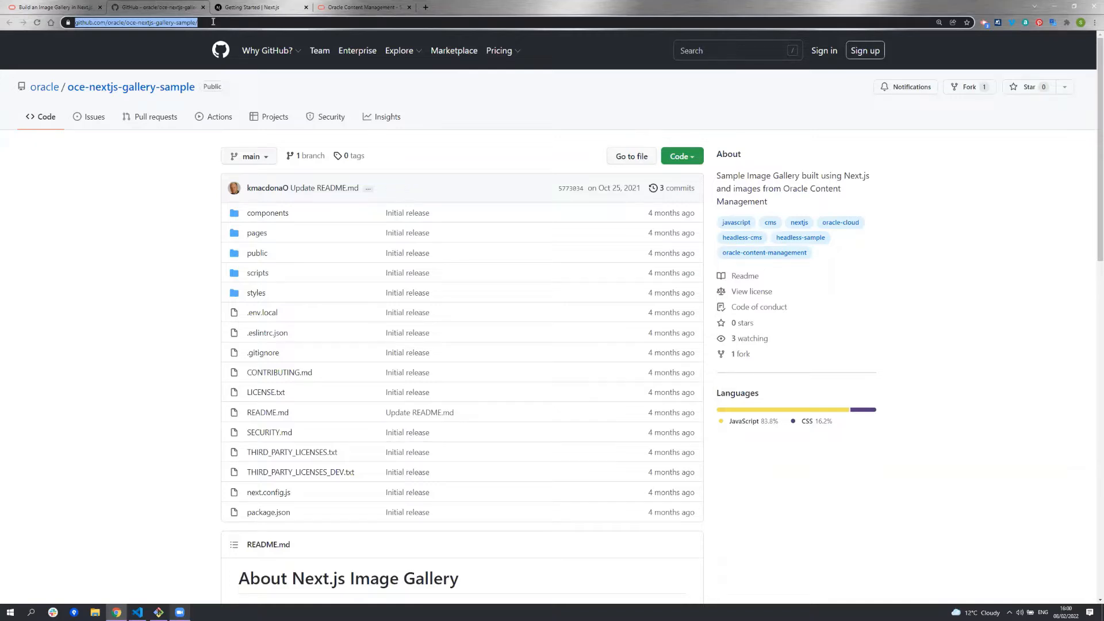
click(678, 156)
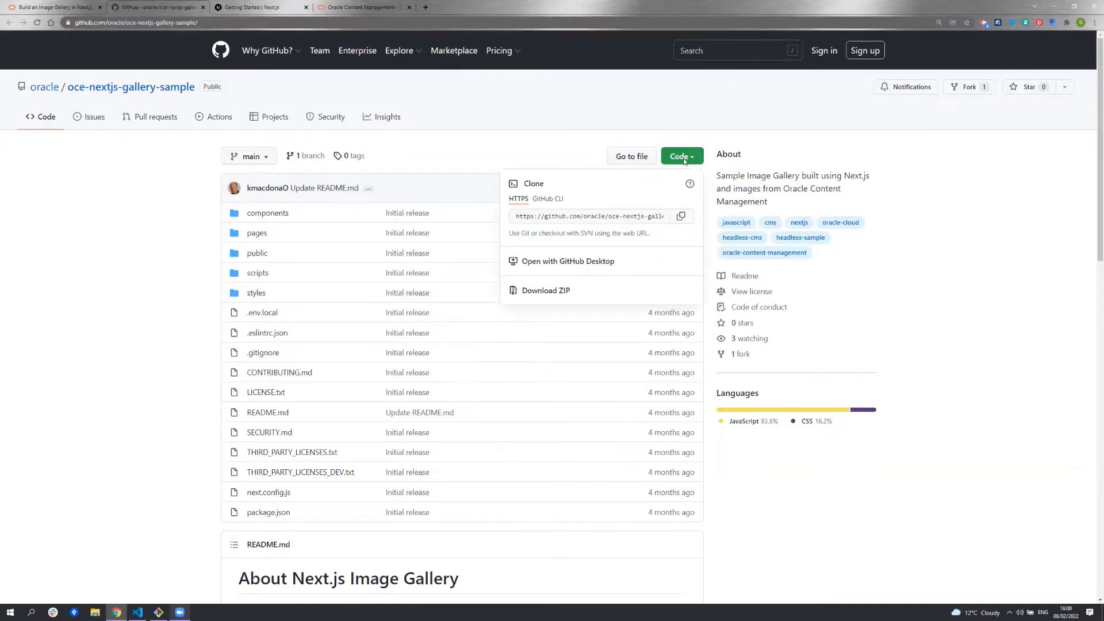
click(680, 216)
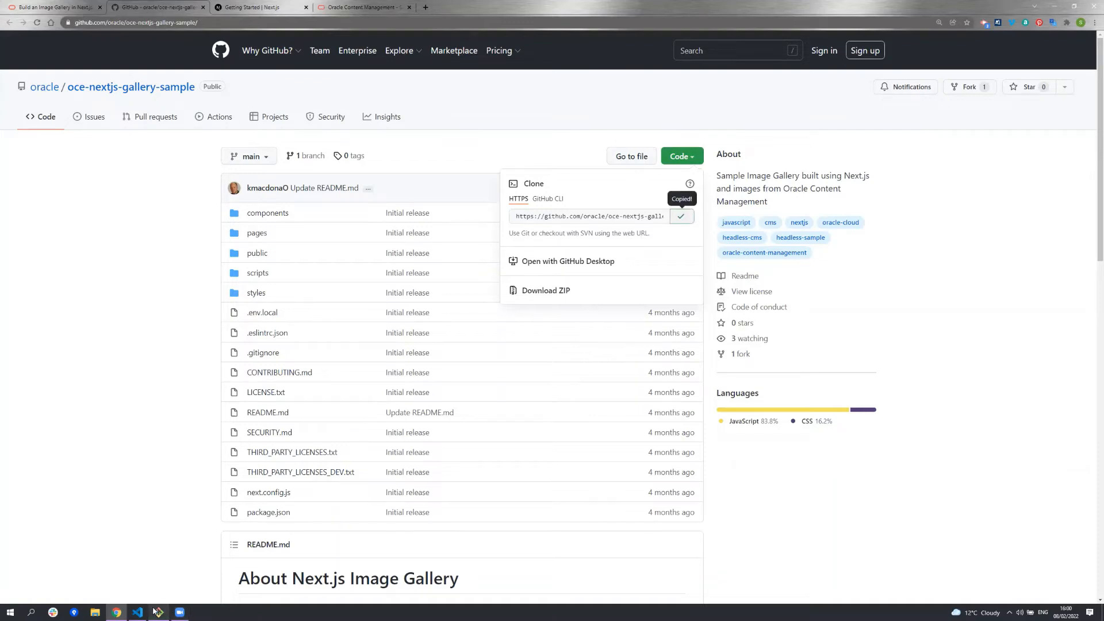
click(159, 610)
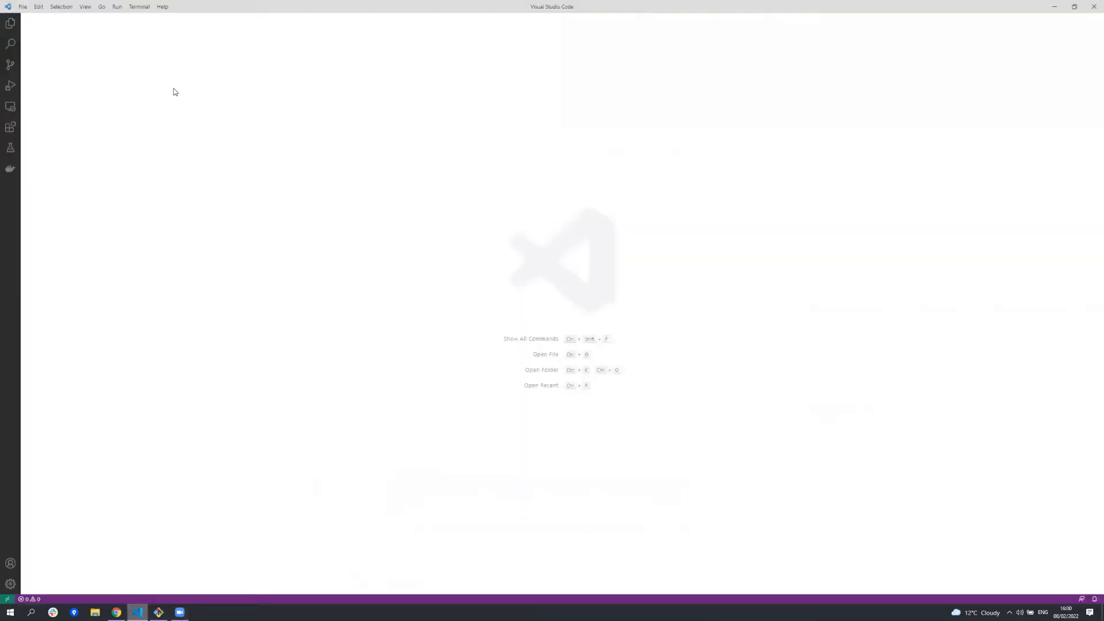
Open the tutorials/oce-nextjs-gallery-sample folder as the workspace via File > Open Folder.
click(23, 7)
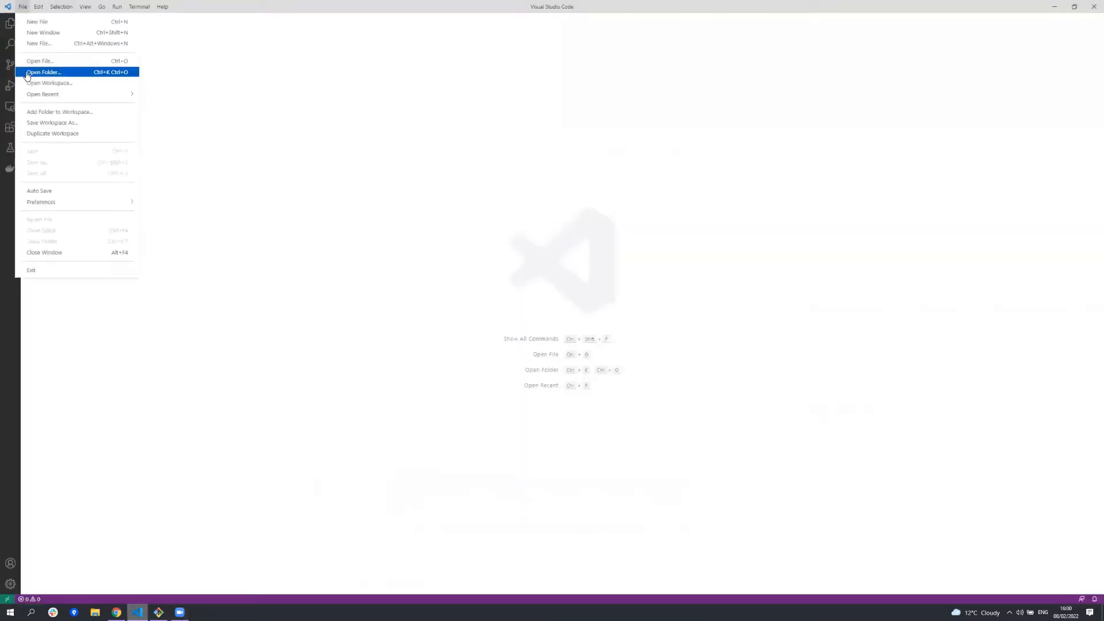
click(43, 71)
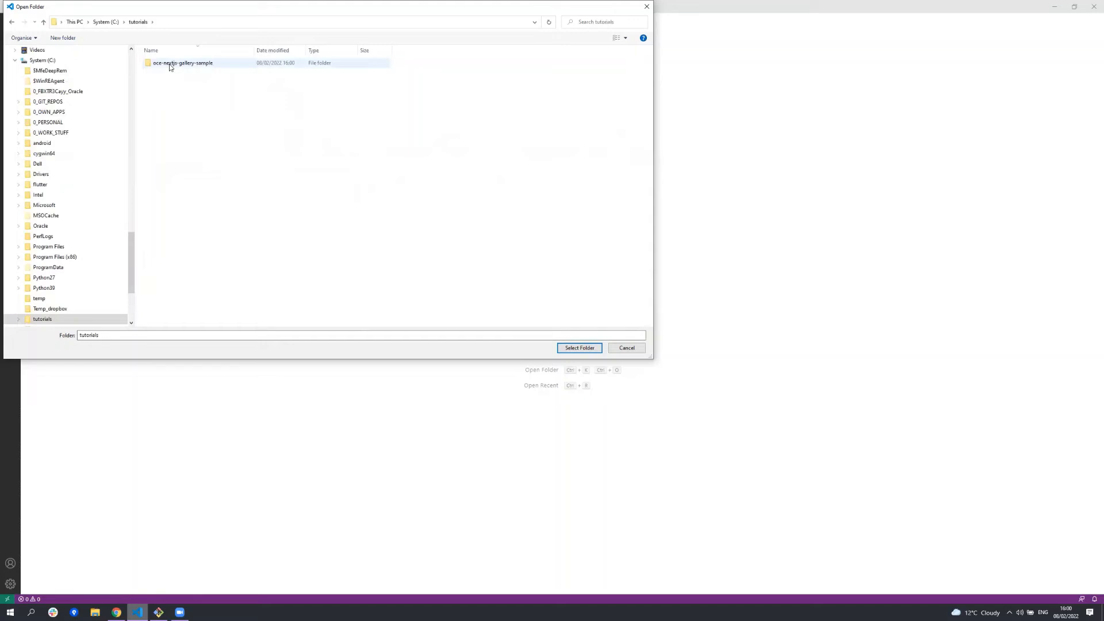
double_click(183, 62)
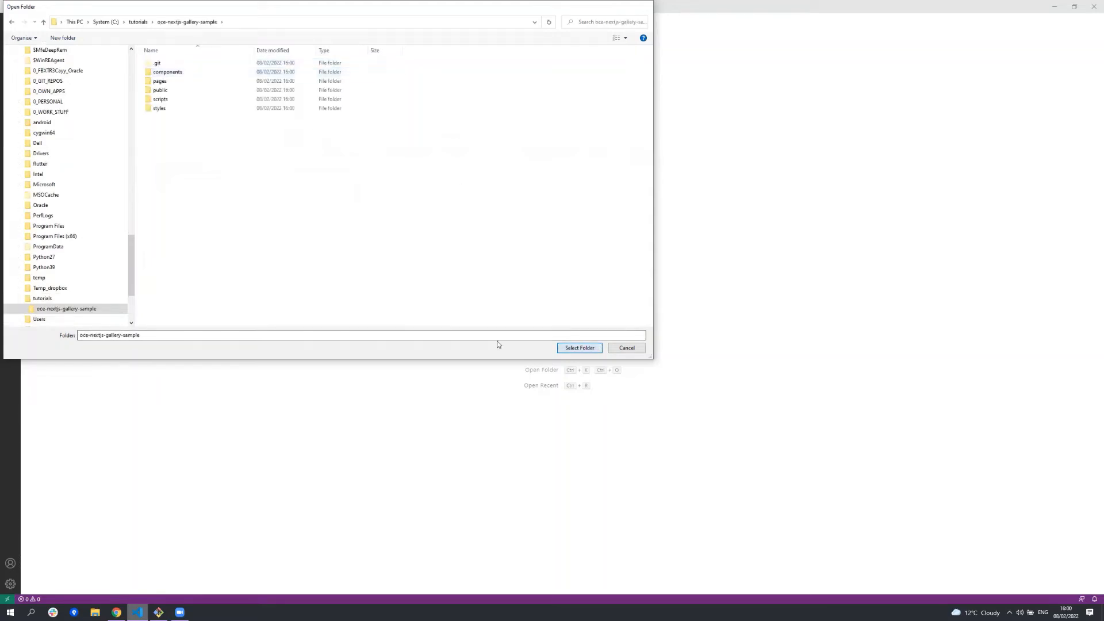
click(578, 347)
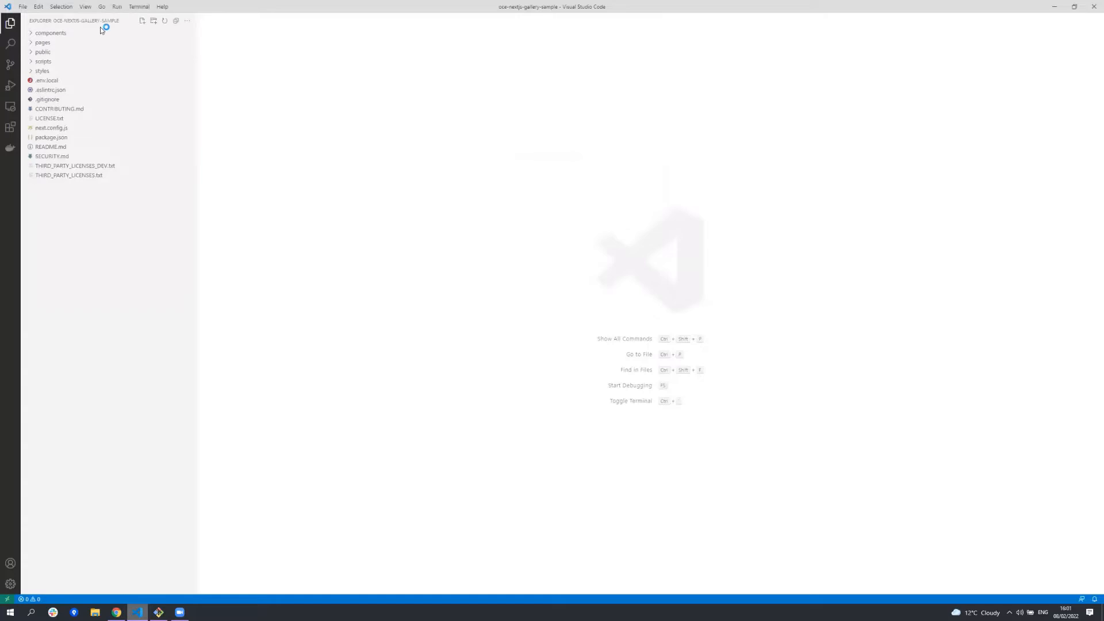
Run npm install in a new integrated terminal inside the project folder.
click(139, 7)
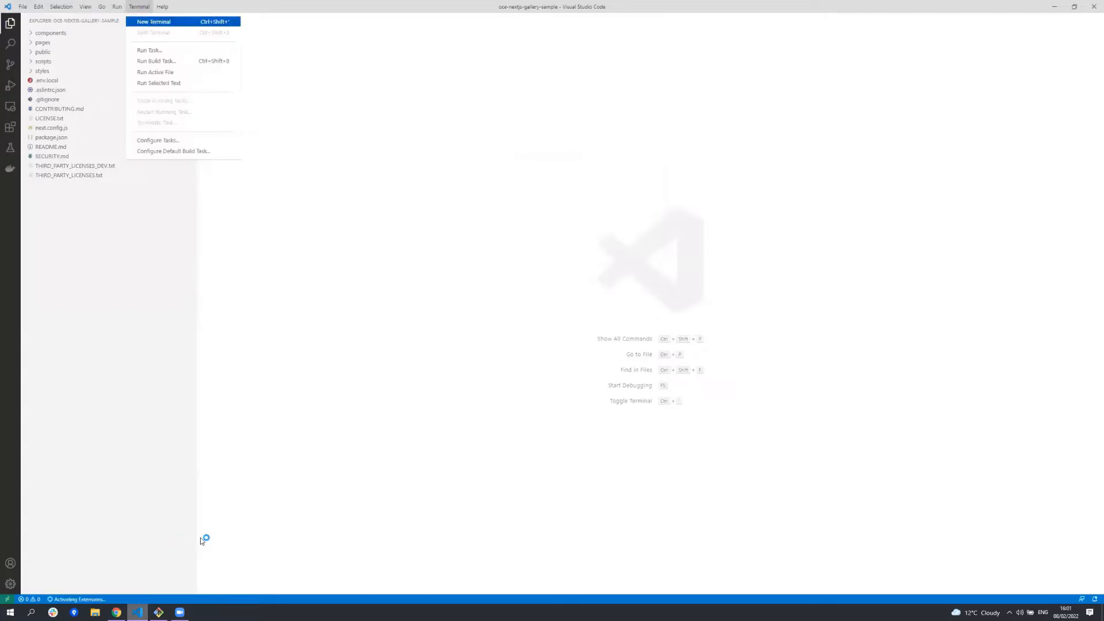
click(153, 20)
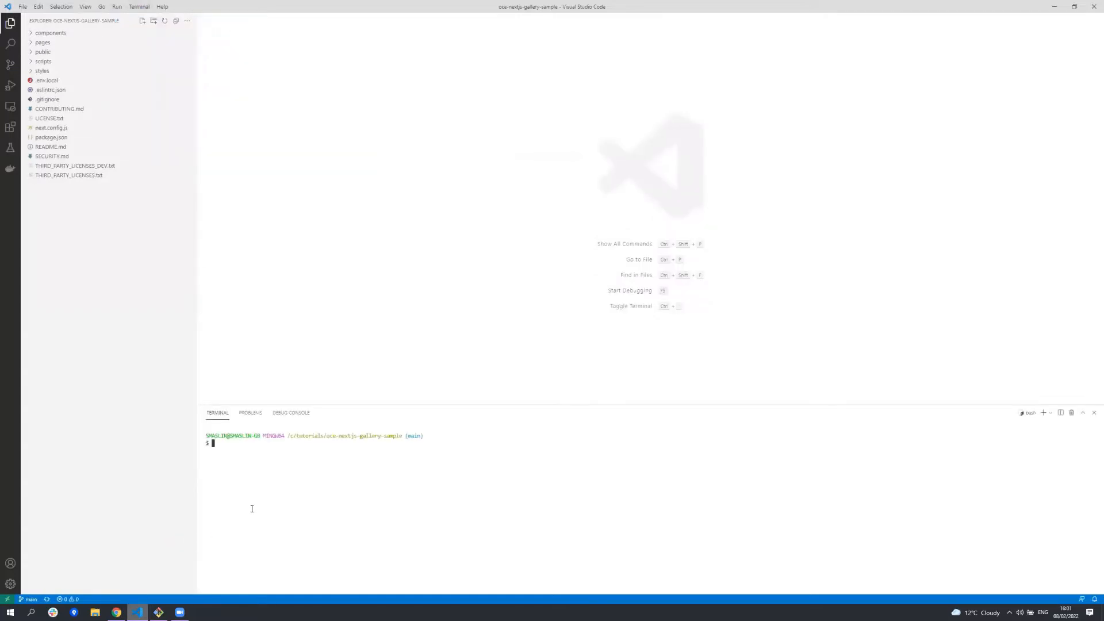
text(npm install)
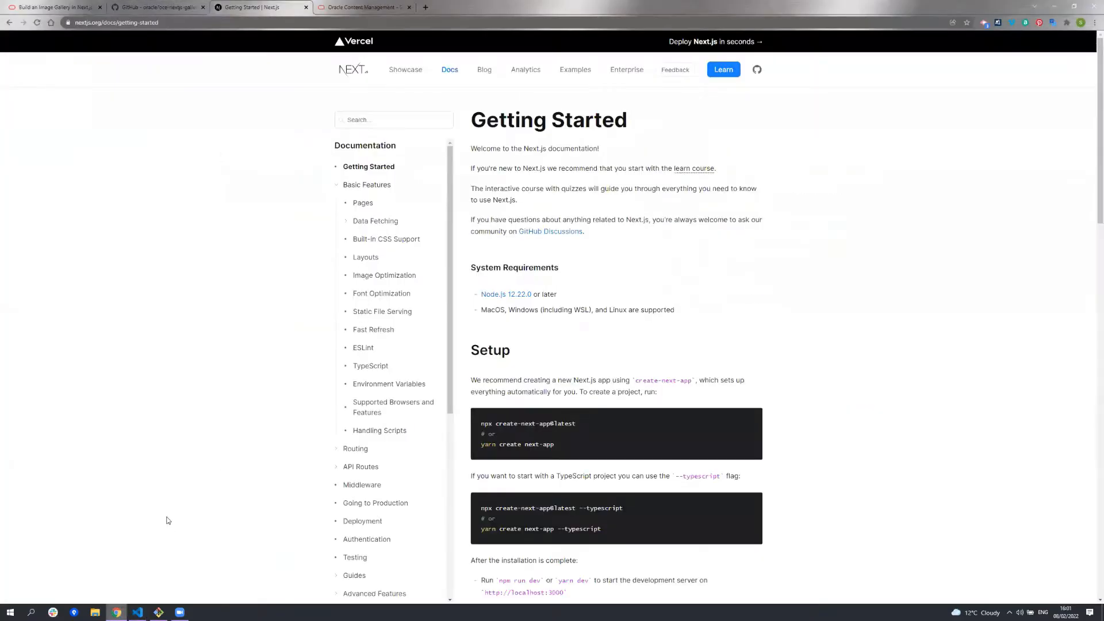
click(137, 610)
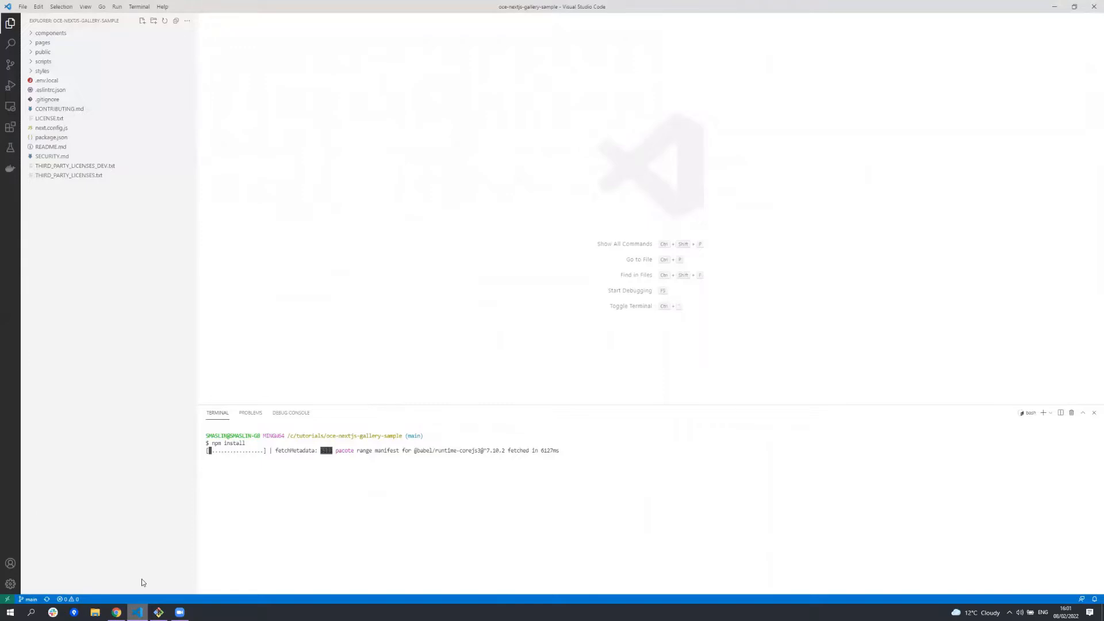
Expand the components, pages, public, scripts and styles folders in the Explorer.
click(50, 32)
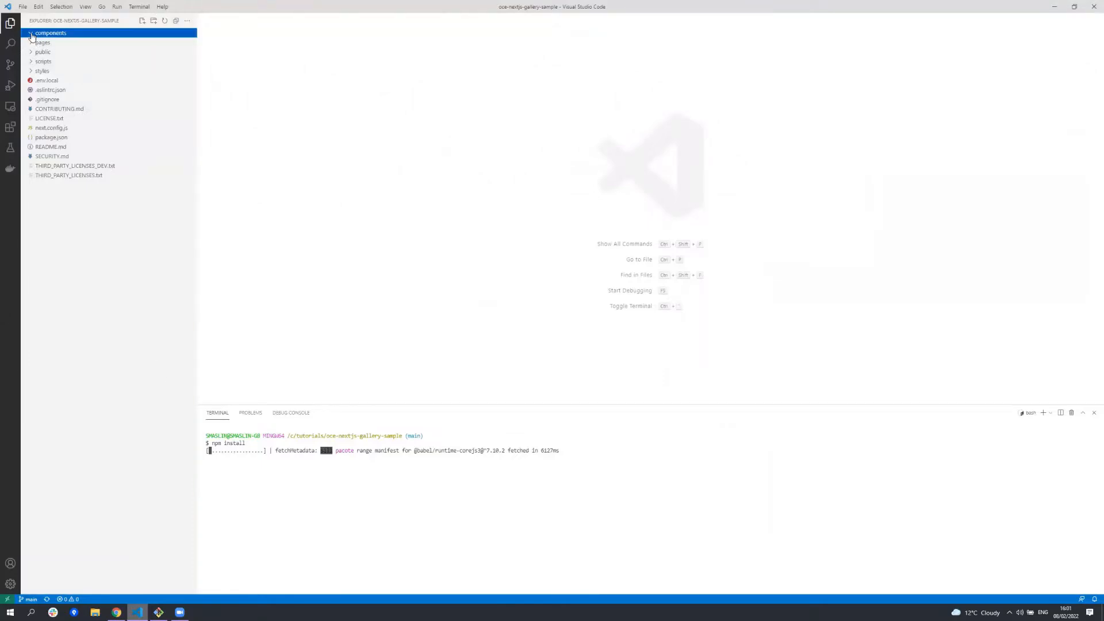
click(50, 34)
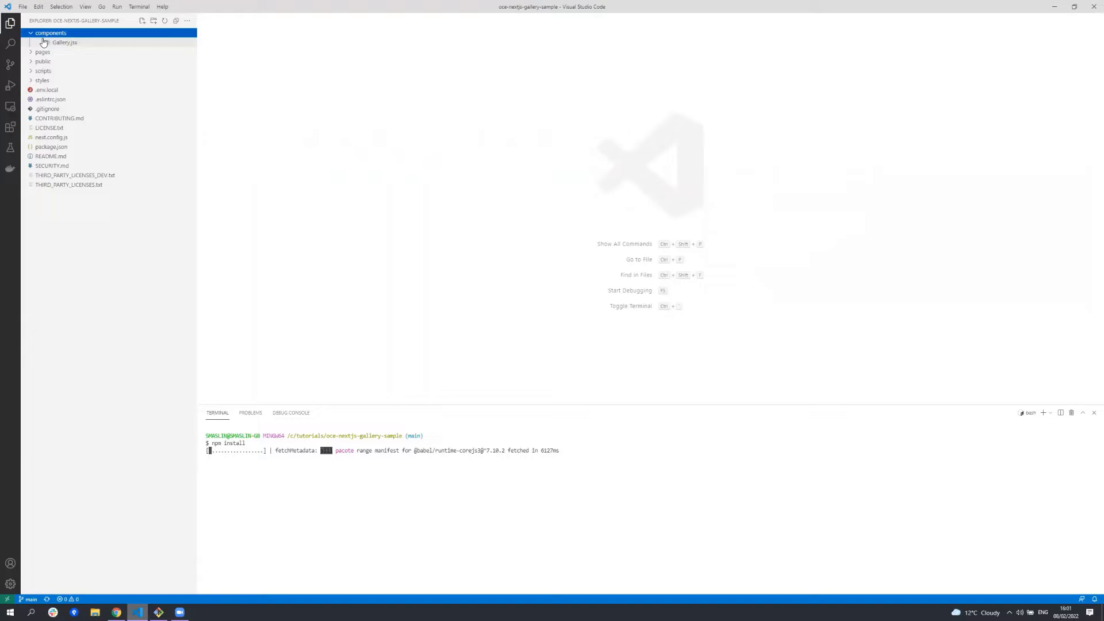
click(43, 52)
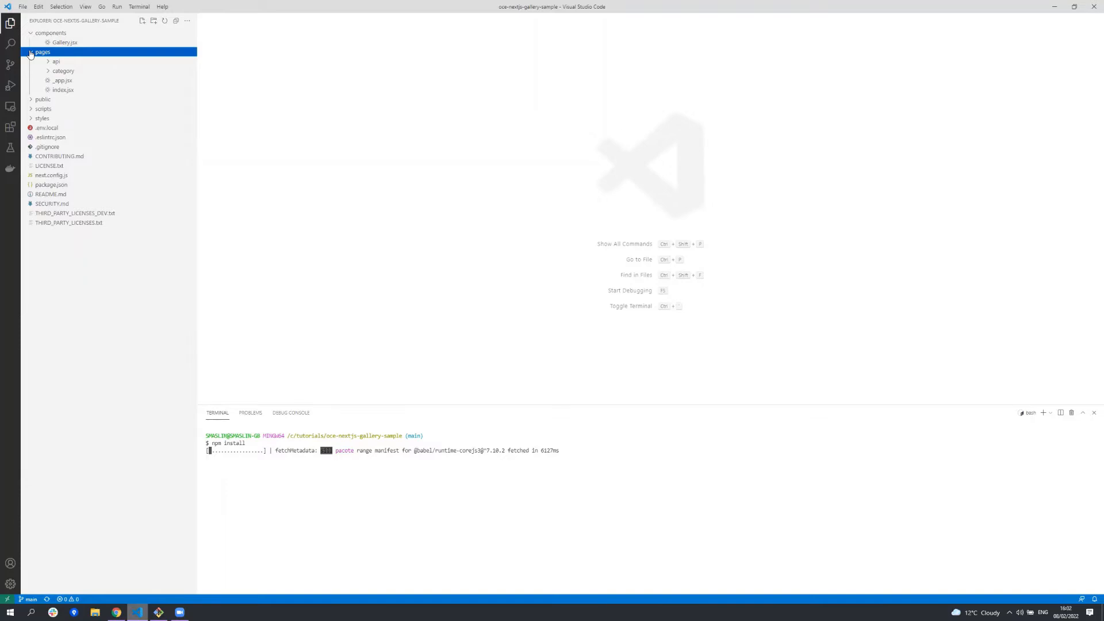
click(43, 99)
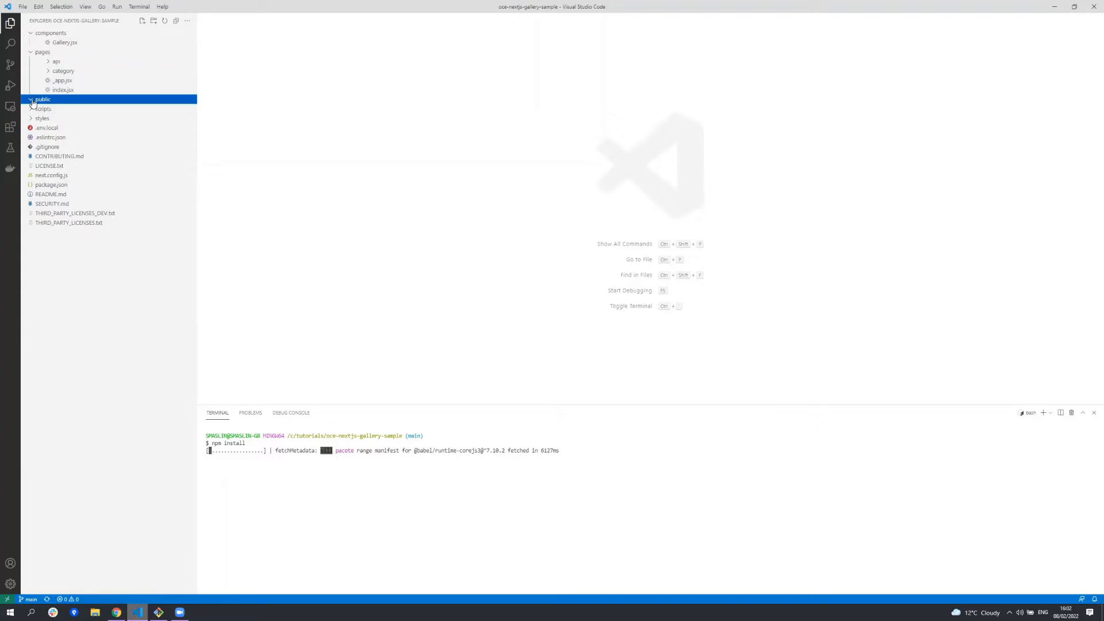
click(42, 99)
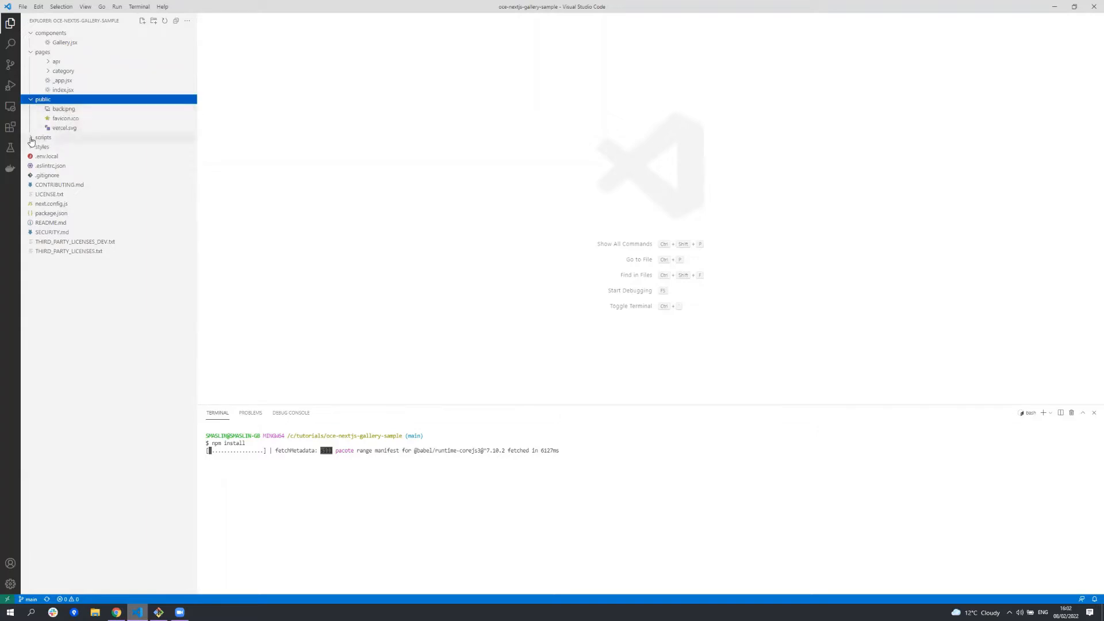
click(44, 137)
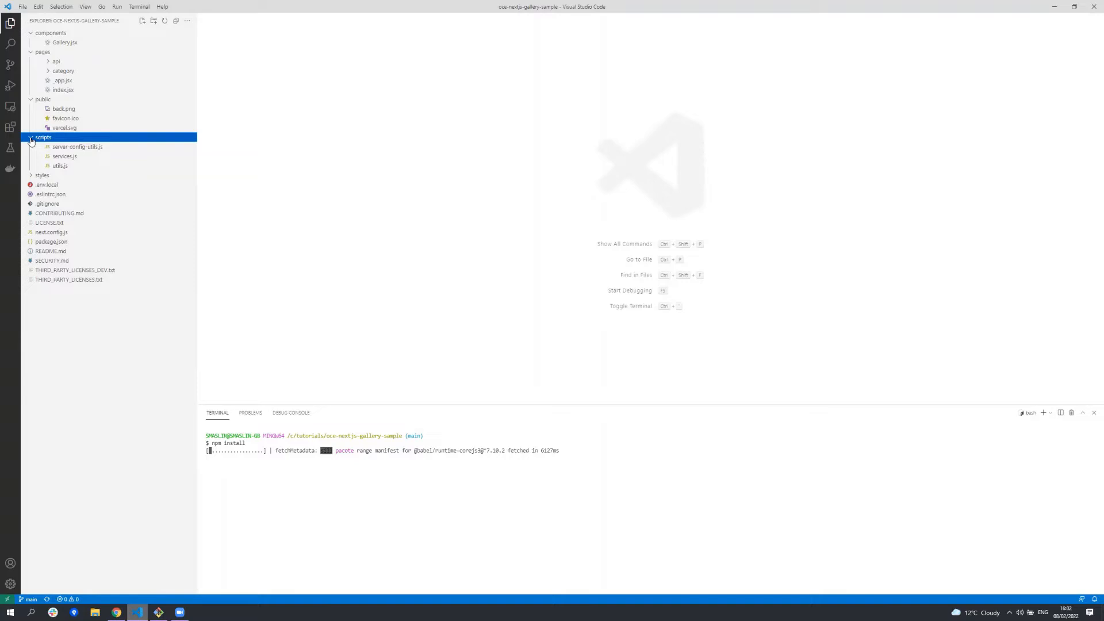
click(42, 175)
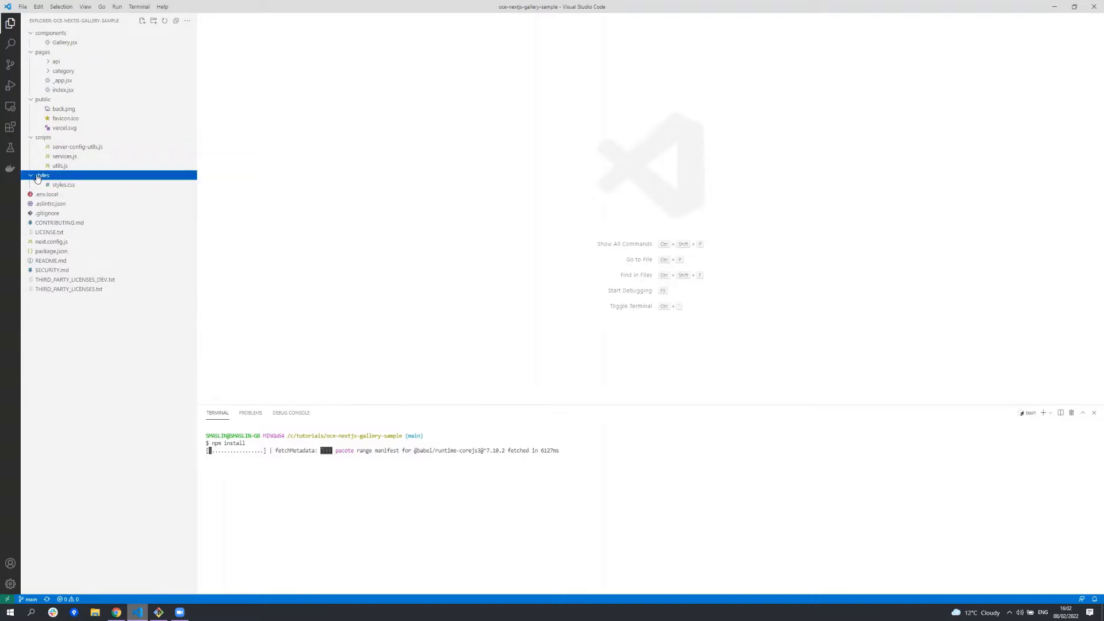
mouse_move(62, 175)
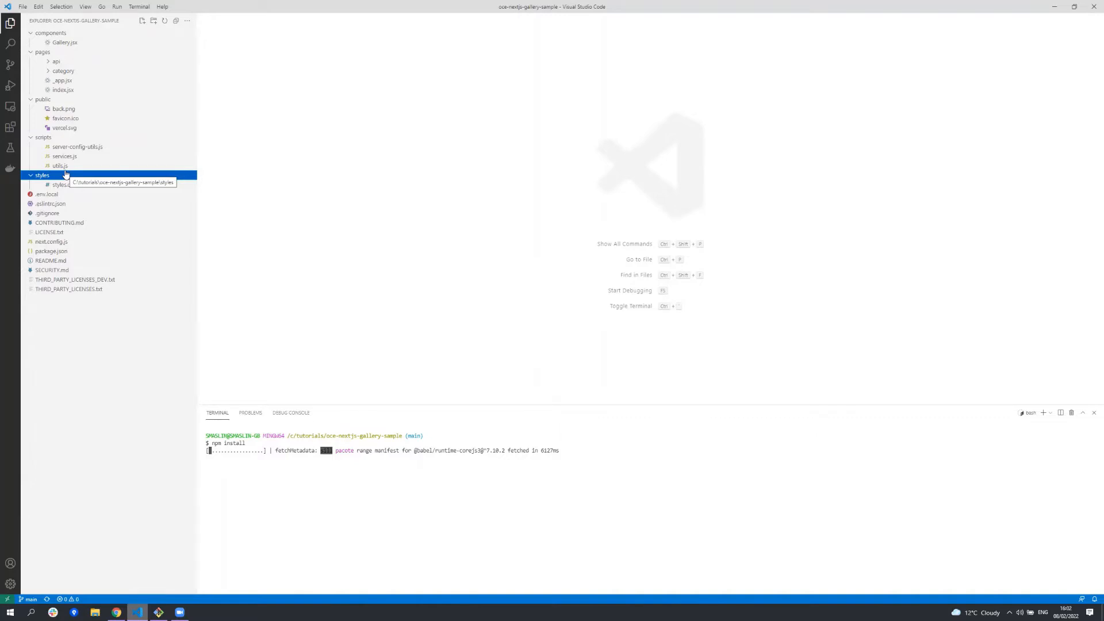
mouse_move(57, 194)
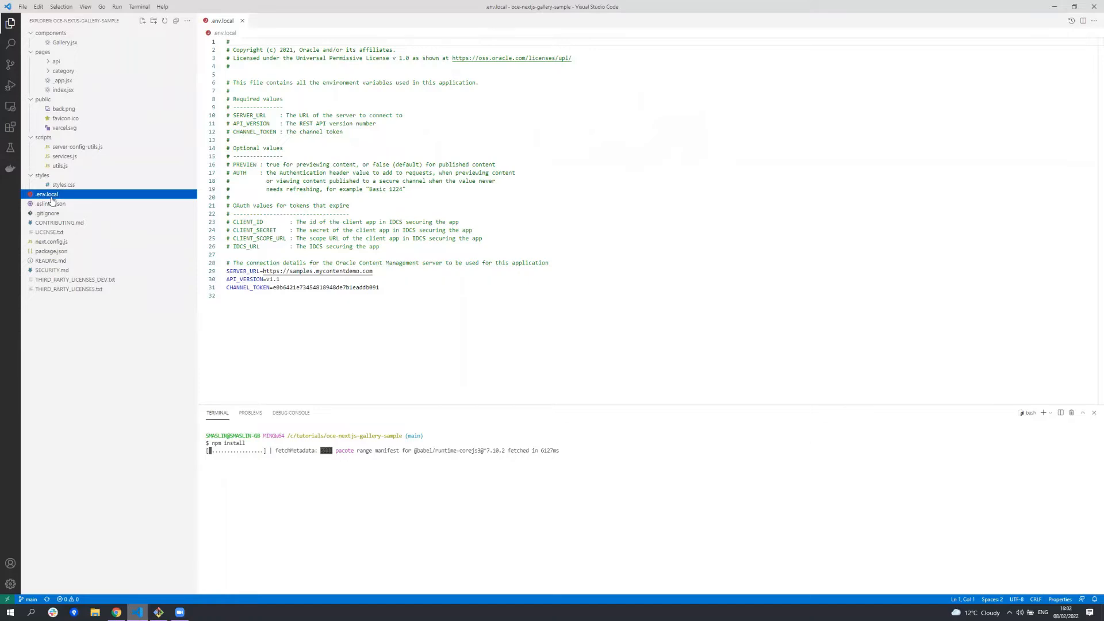
Open next.config.js and package.json to review build settings and scripts.
click(51, 240)
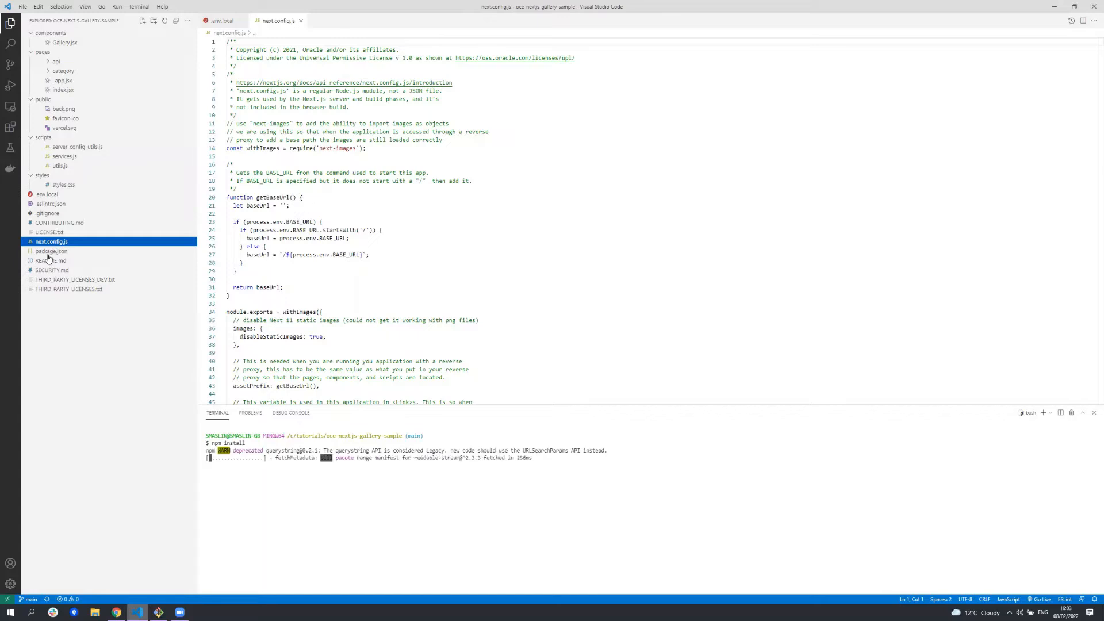
click(51, 251)
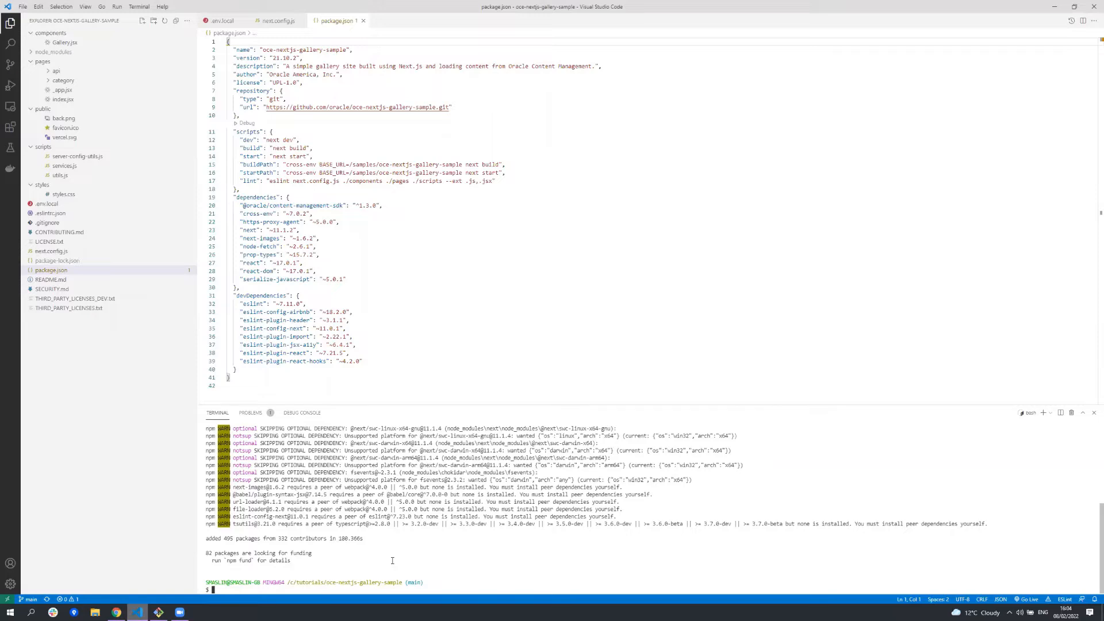
Run npm run build in the terminal to build the gallery app.
text(pn)
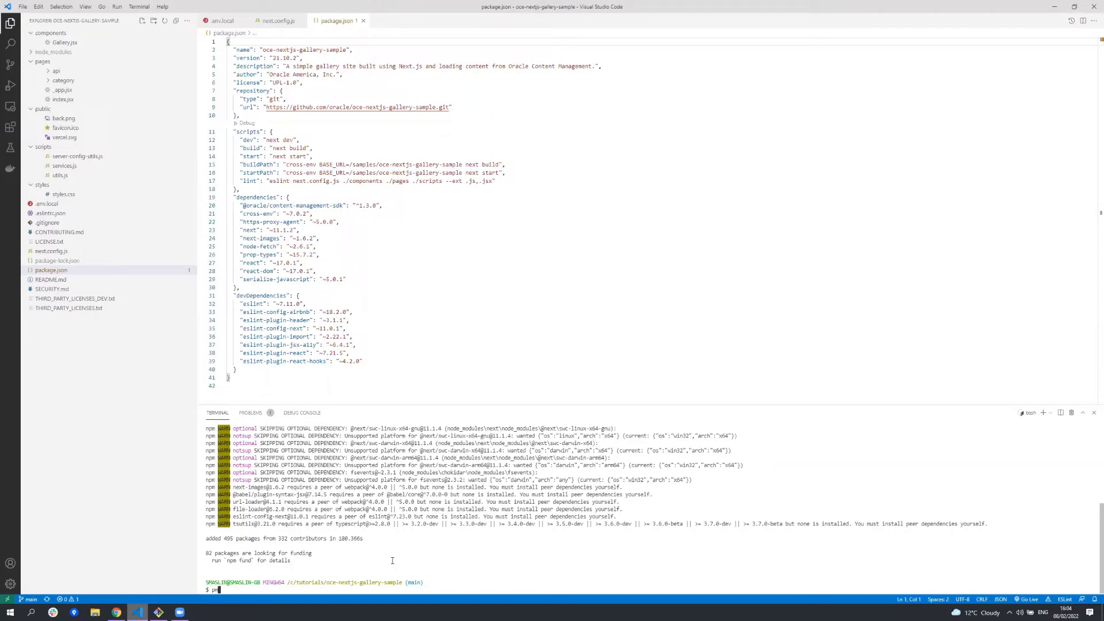
text(npm run bui)
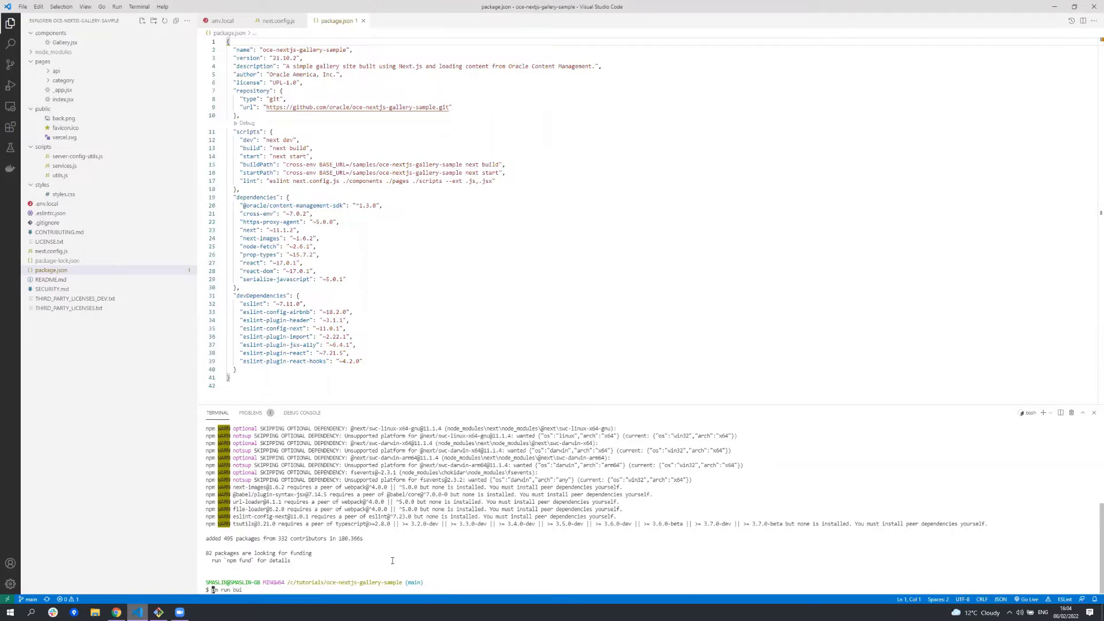
text(ld)
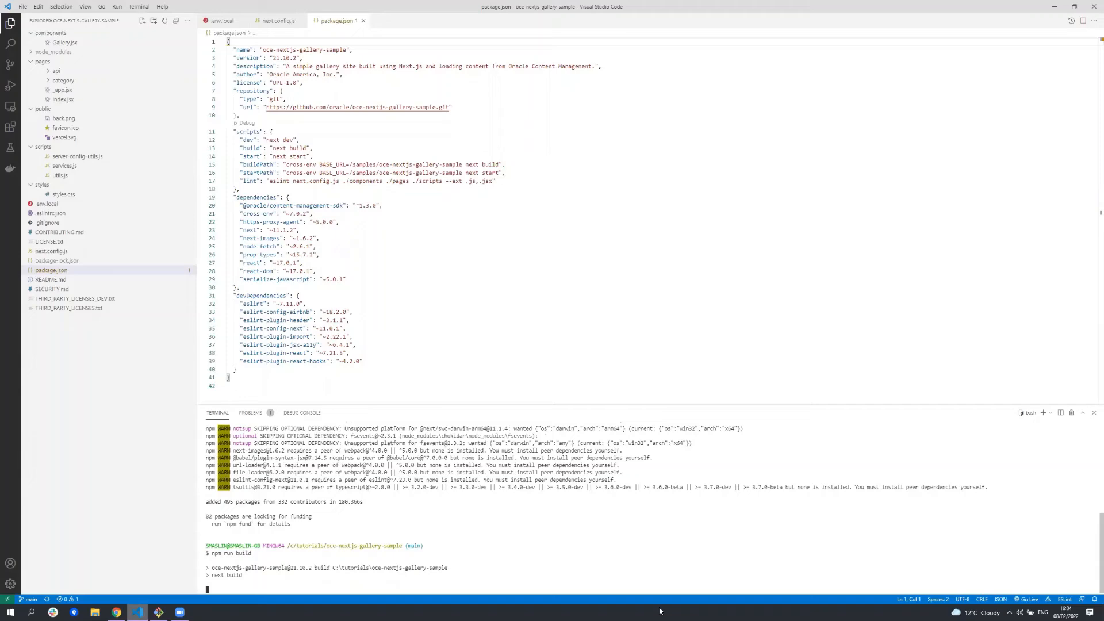
mouse_move(818, 520)
text(npm run start)
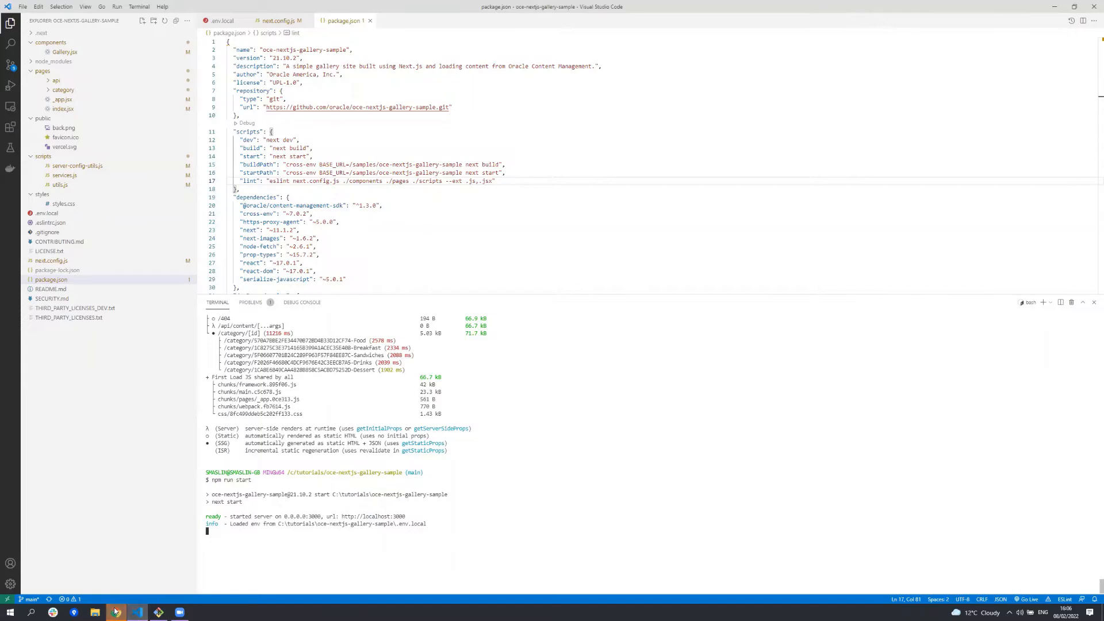
Browse the Food category photos on localhost:3000 and return to the Image Gallery home.
click(116, 612)
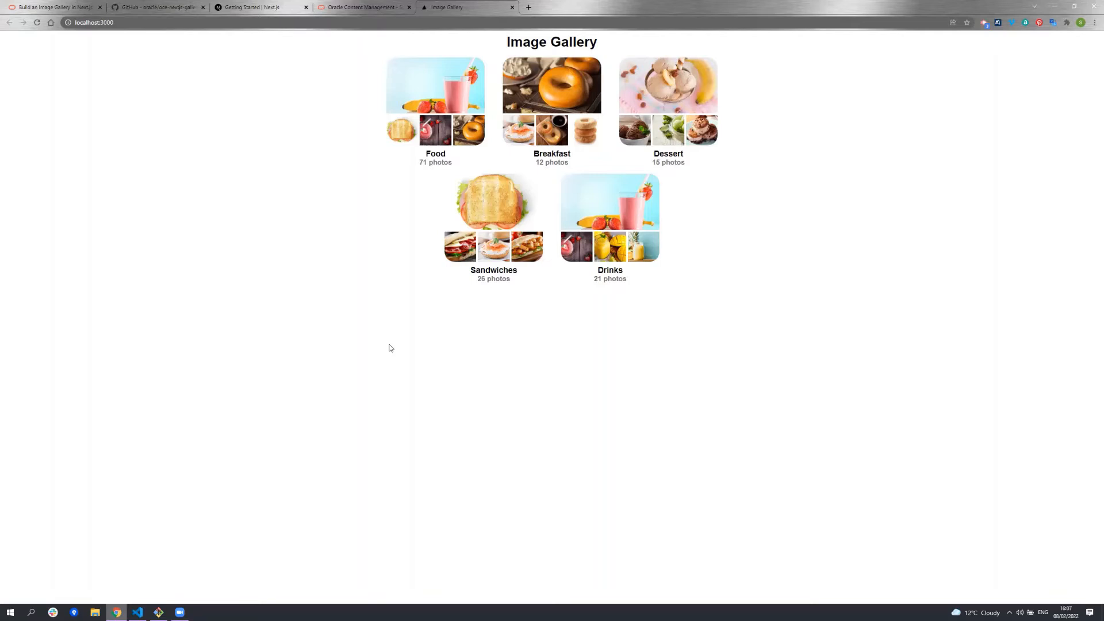
mouse_move(407, 275)
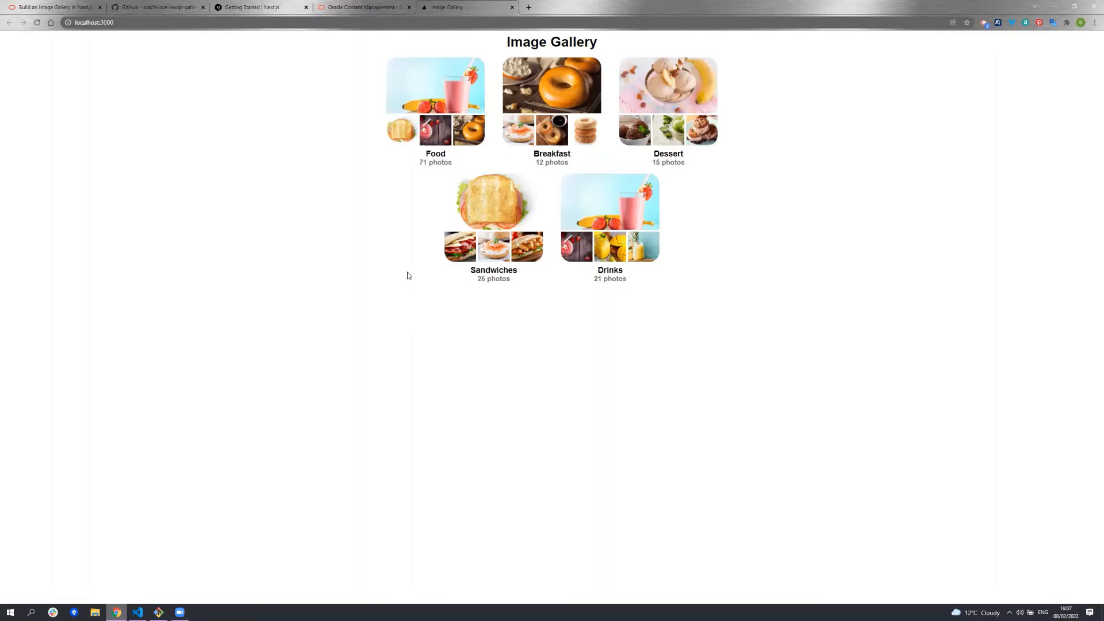
click(434, 85)
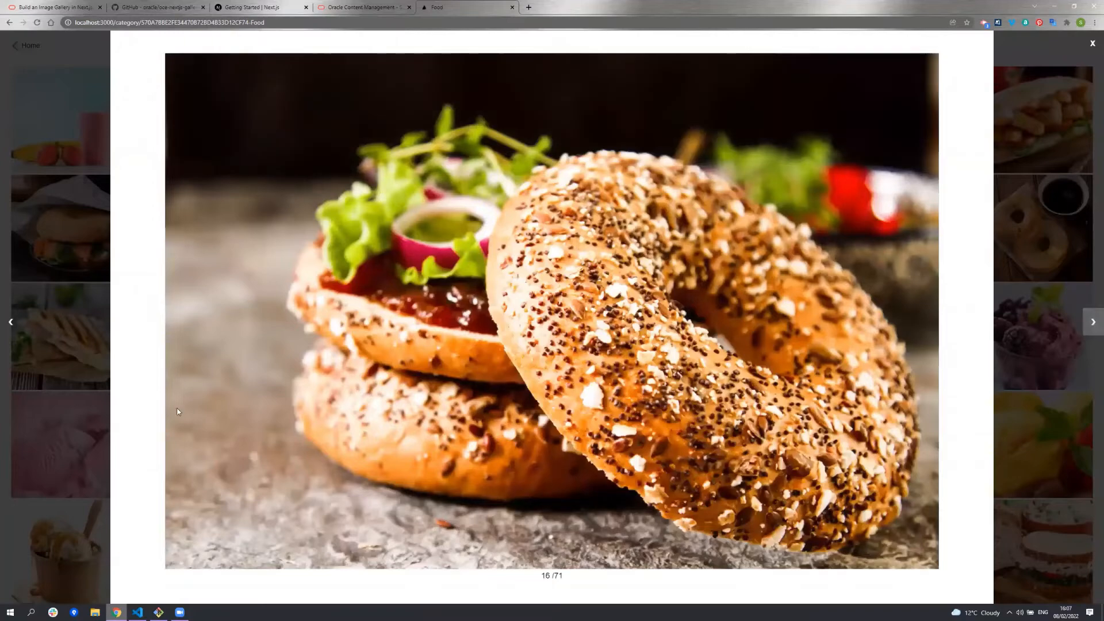
click(11, 322)
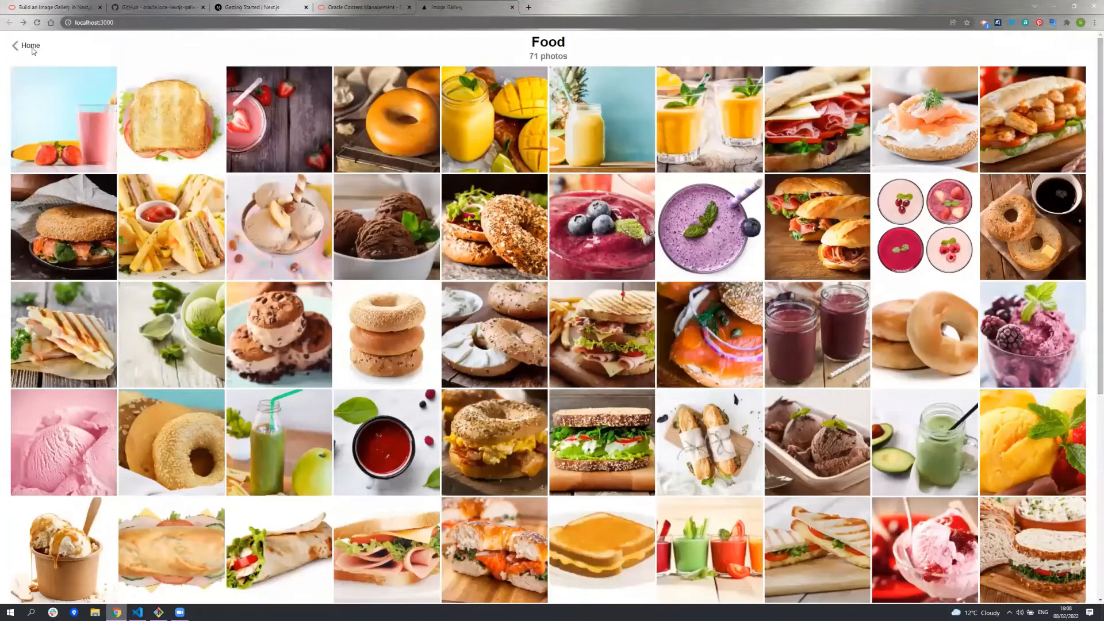
click(30, 45)
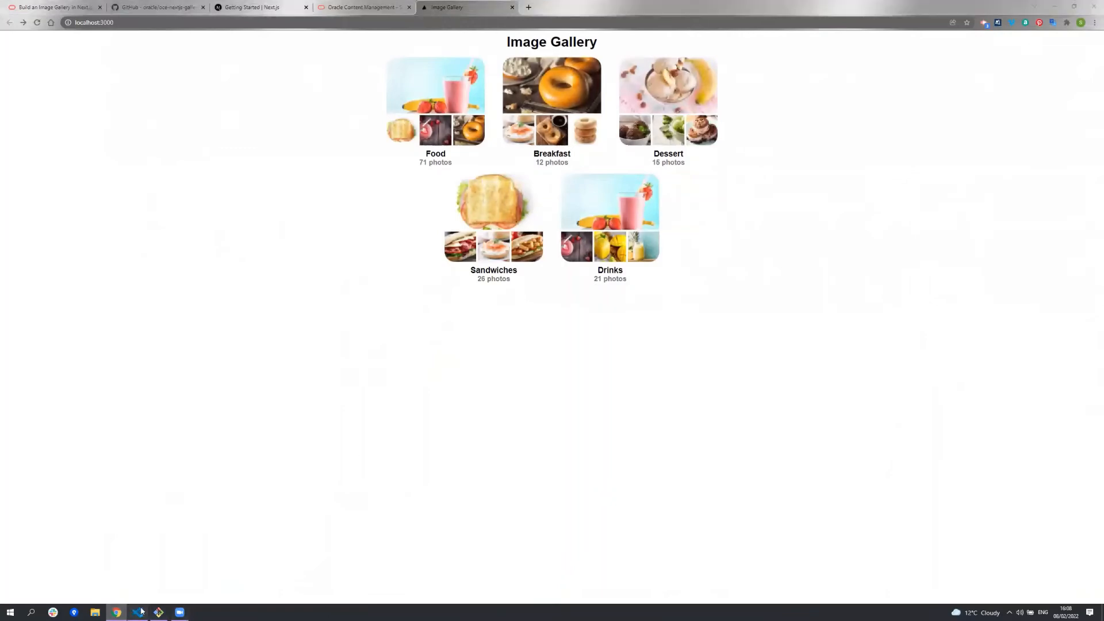
Open scripts/server-config-utils.js and review the content SDK import and getClient's API version and channel token settings.
click(137, 612)
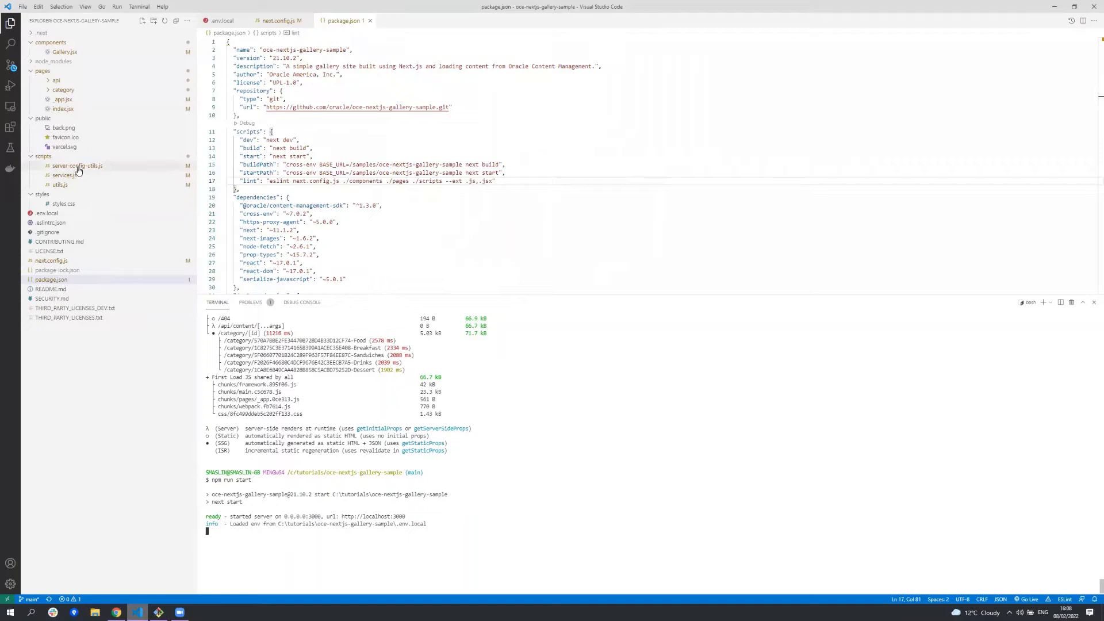
mouse_move(76, 165)
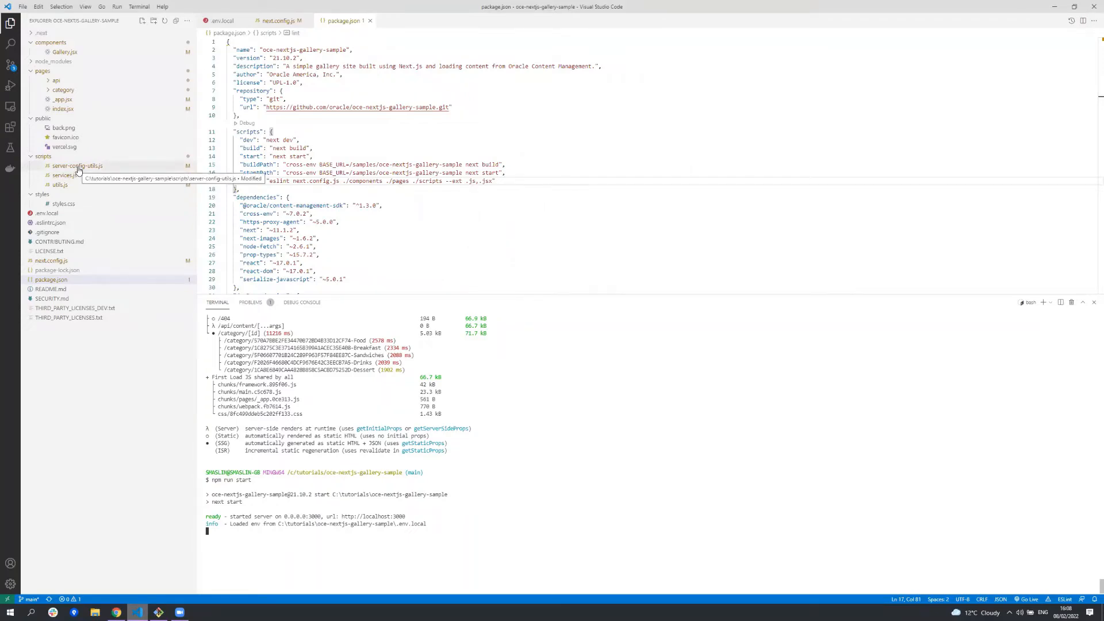
click(77, 165)
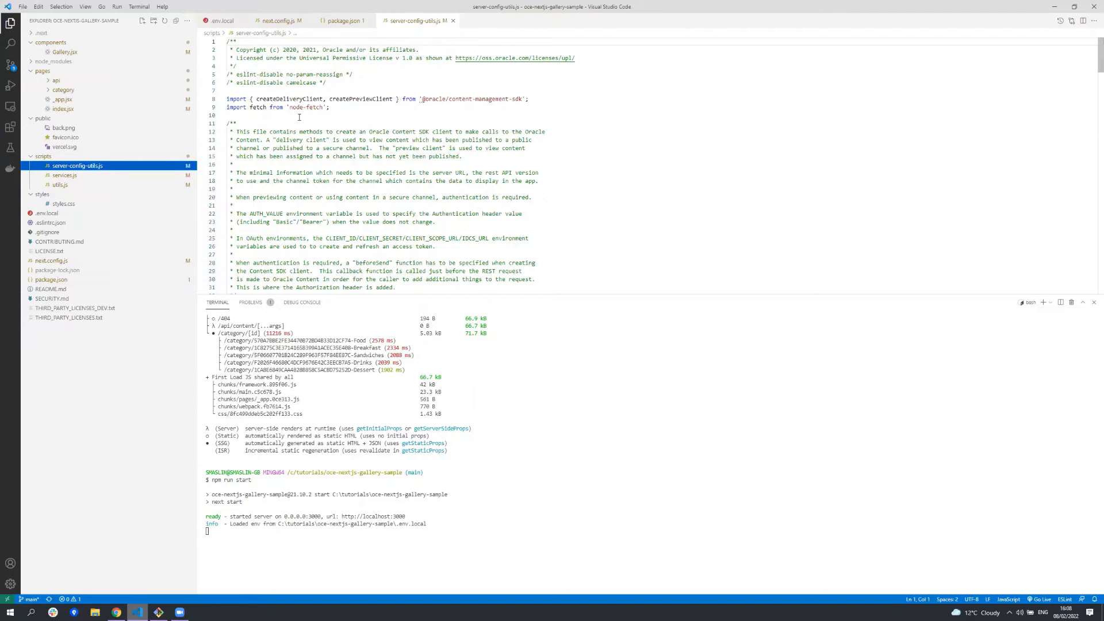
drag(286, 99, 482, 99)
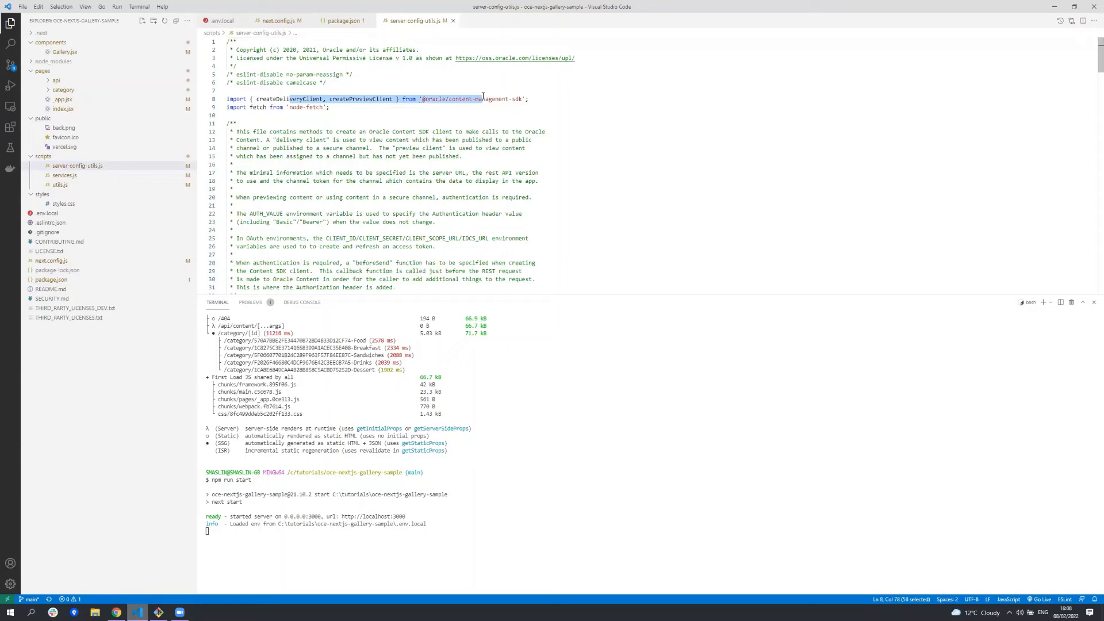
mouse_move(482, 99)
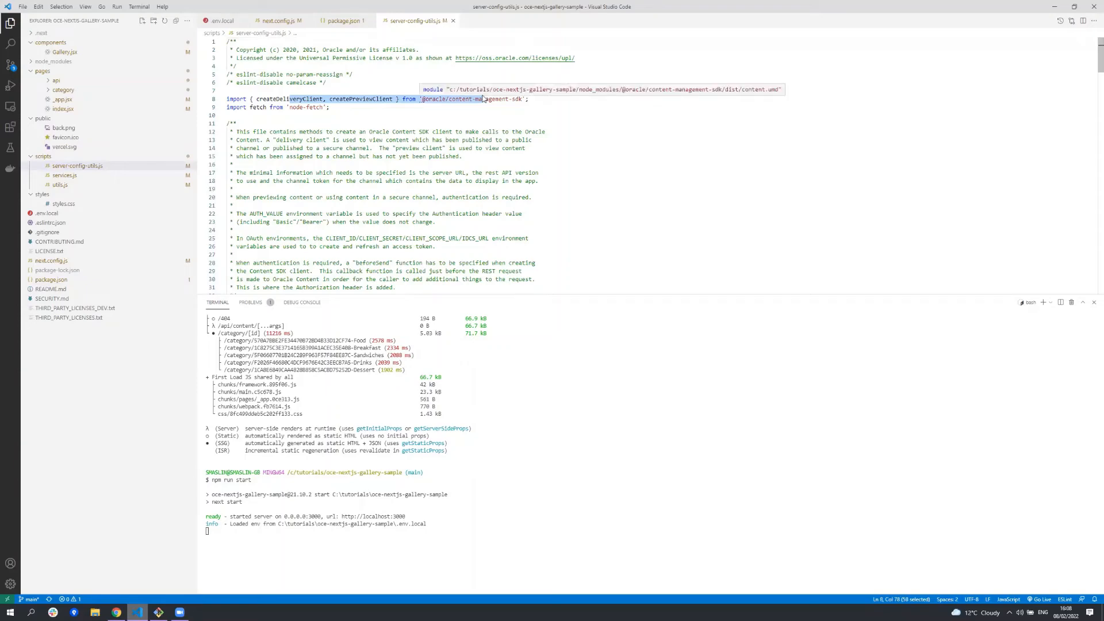
scroll(down, 3)
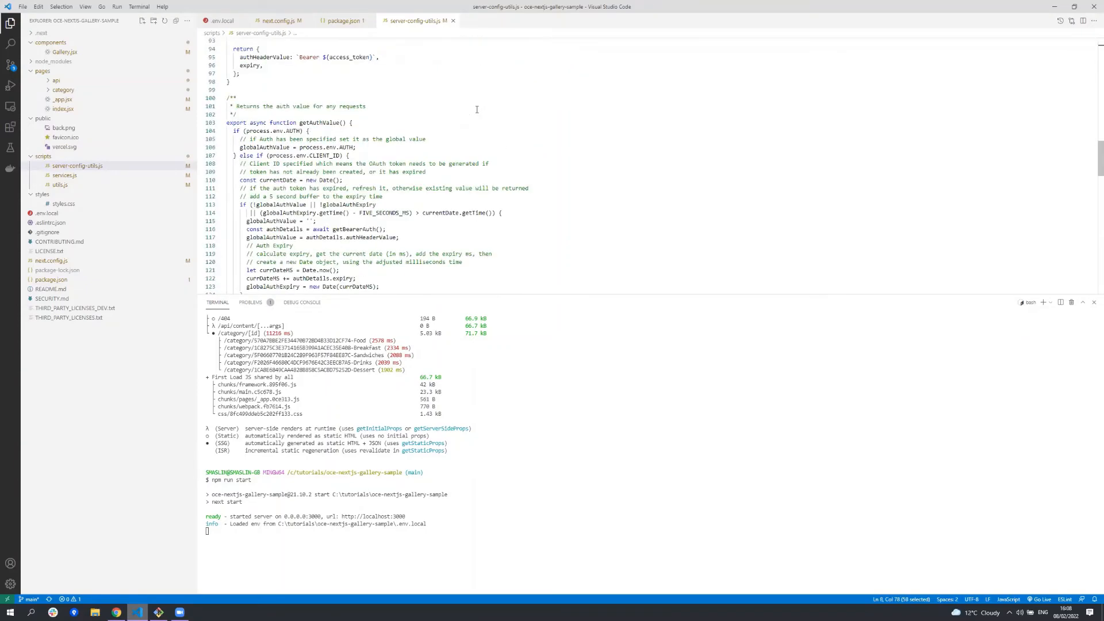
scroll(down, 3)
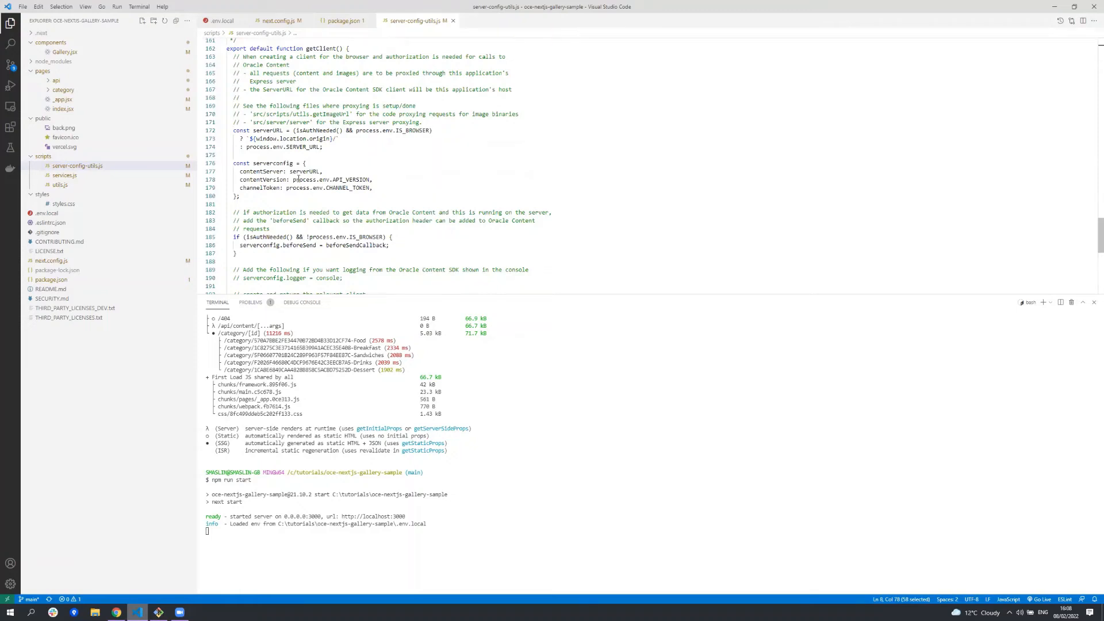
drag(297, 180, 373, 187)
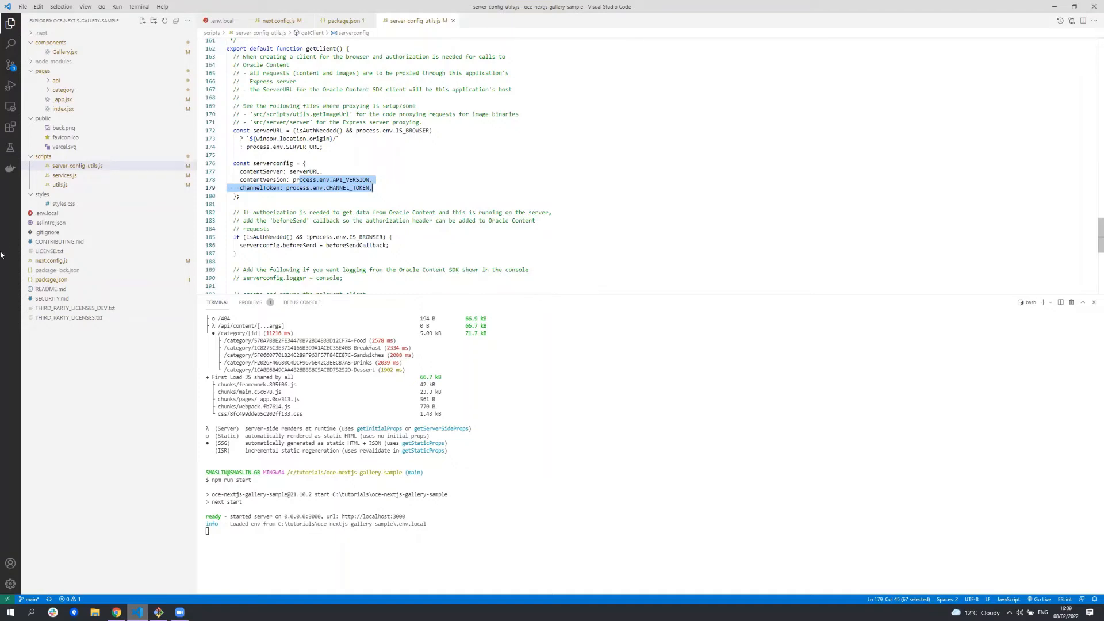
Open services.js and step between getHomePageData and the fetchAllTaxonomiesCategories helper it calls.
click(64, 175)
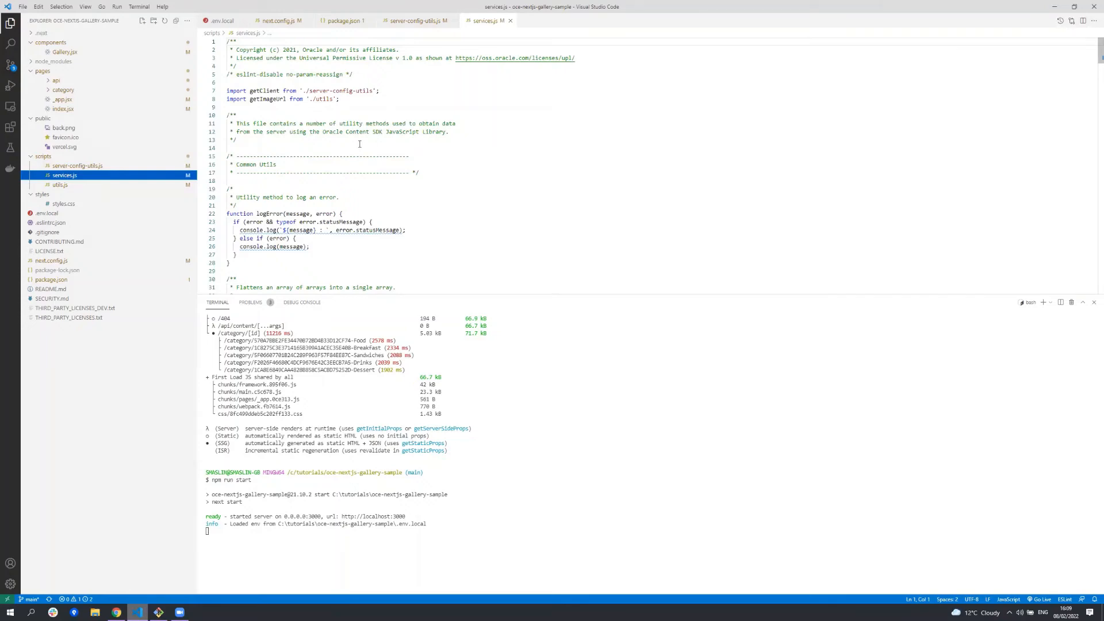
scroll(down, 3)
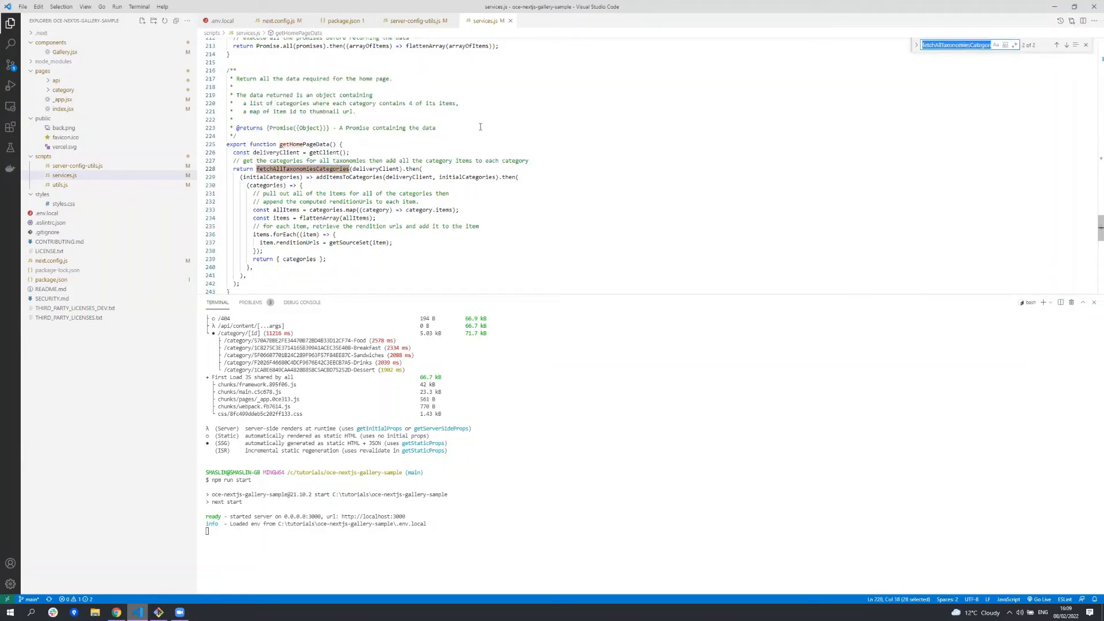
click(1056, 45)
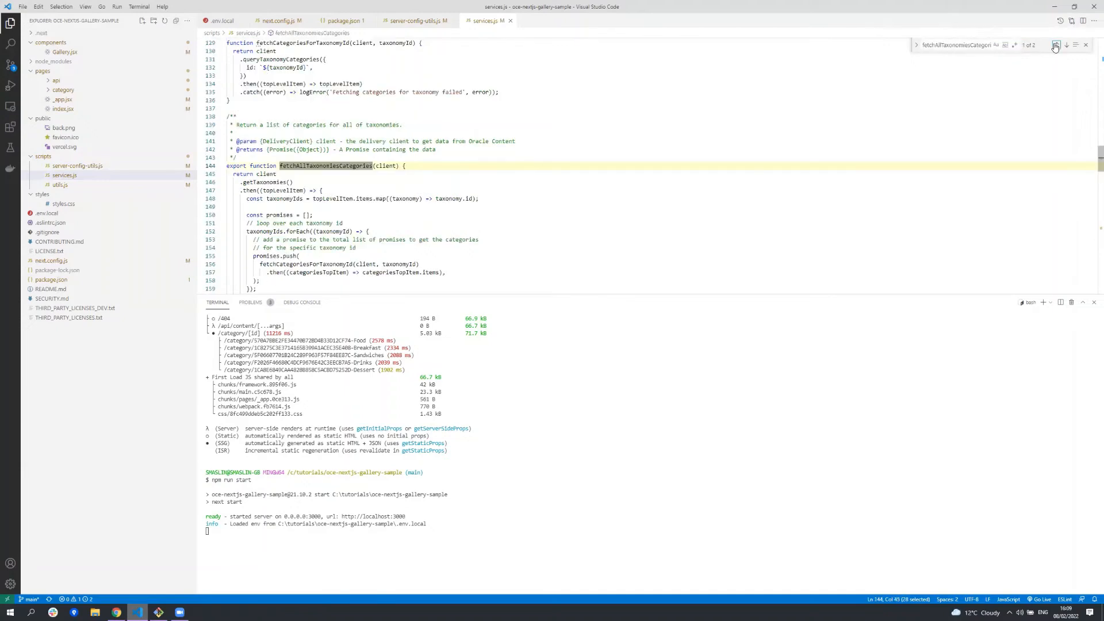
scroll(down, 3)
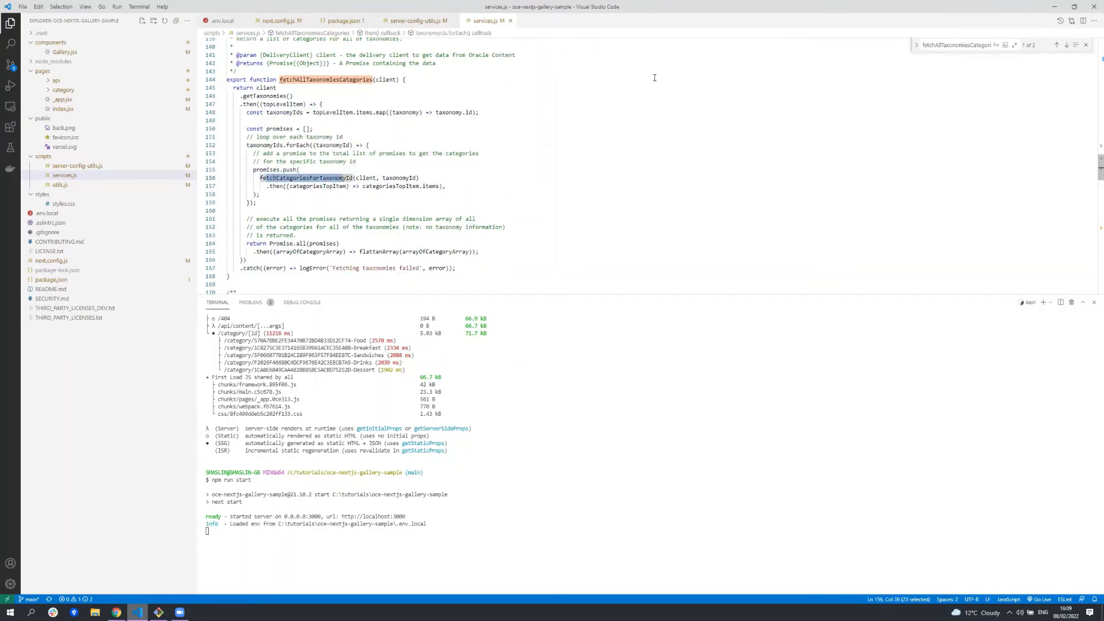
click(1067, 45)
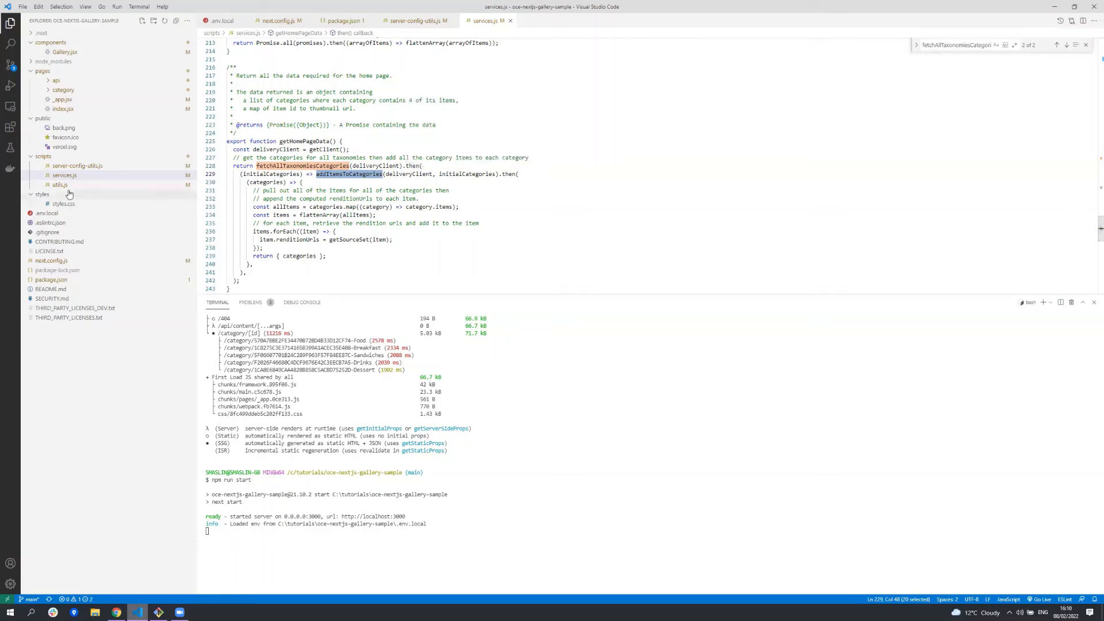
Open utils.js, then Gallery.jsx and scroll to its propTypes and default export.
click(60, 184)
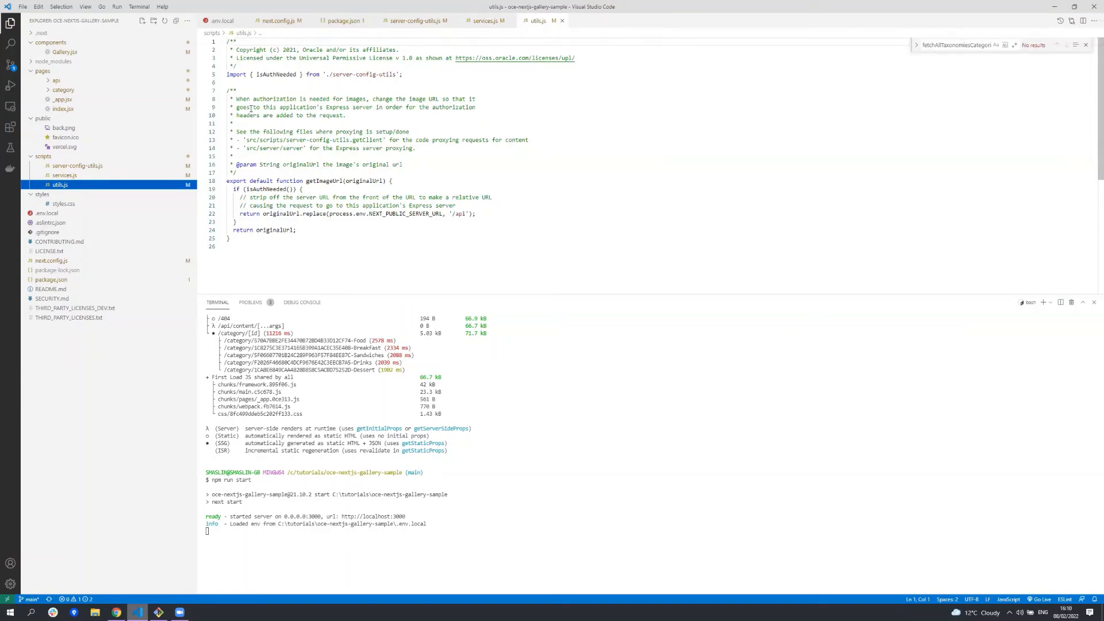
click(64, 52)
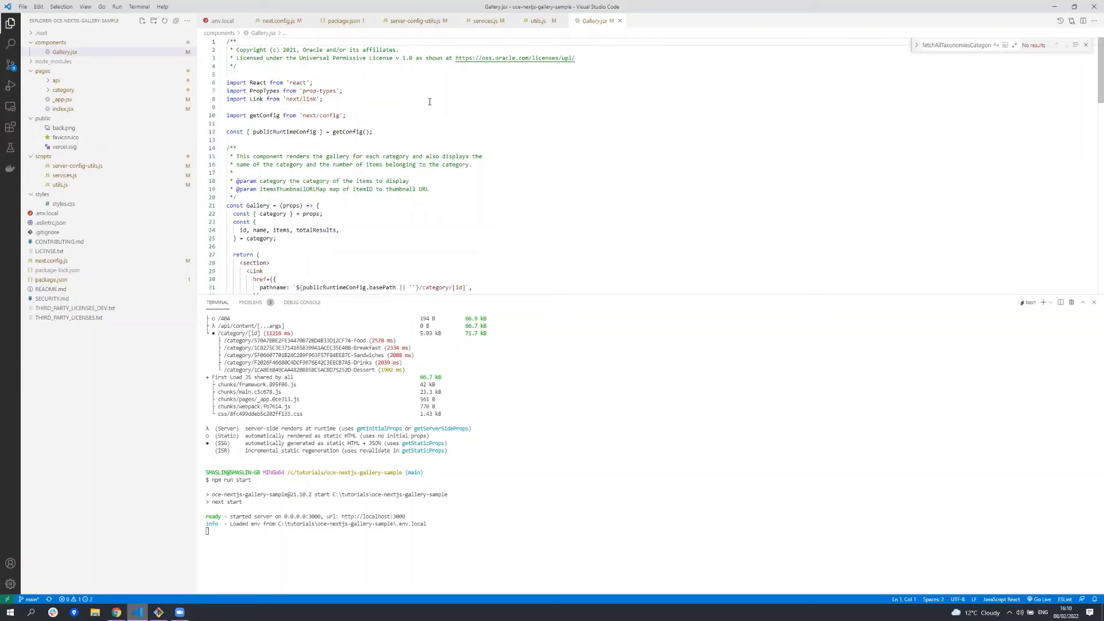
scroll(down, 3)
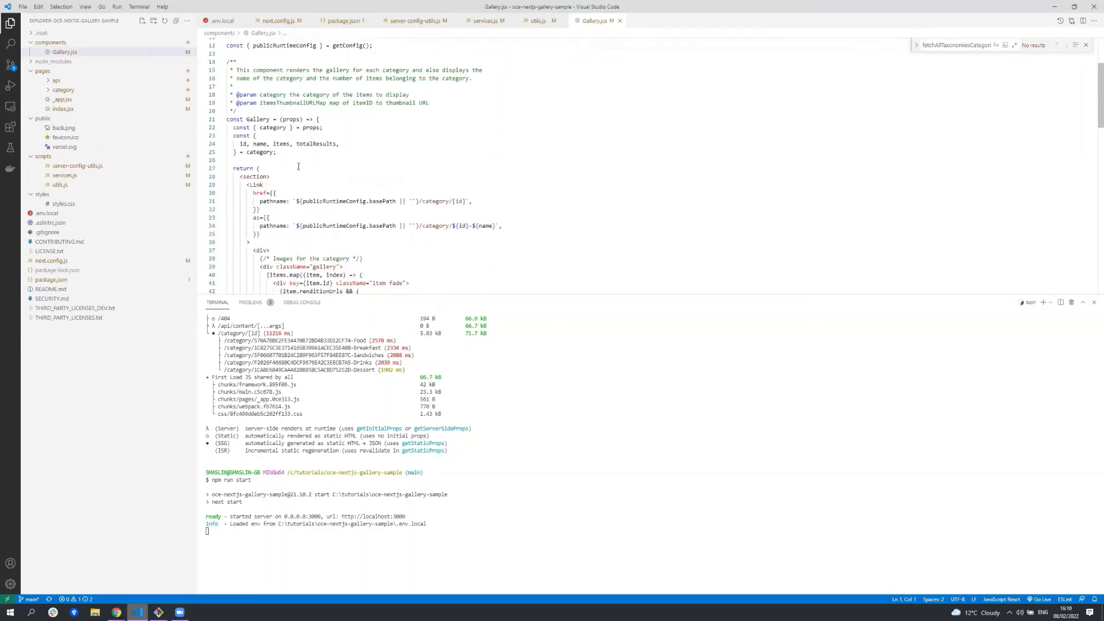
scroll(down, 3)
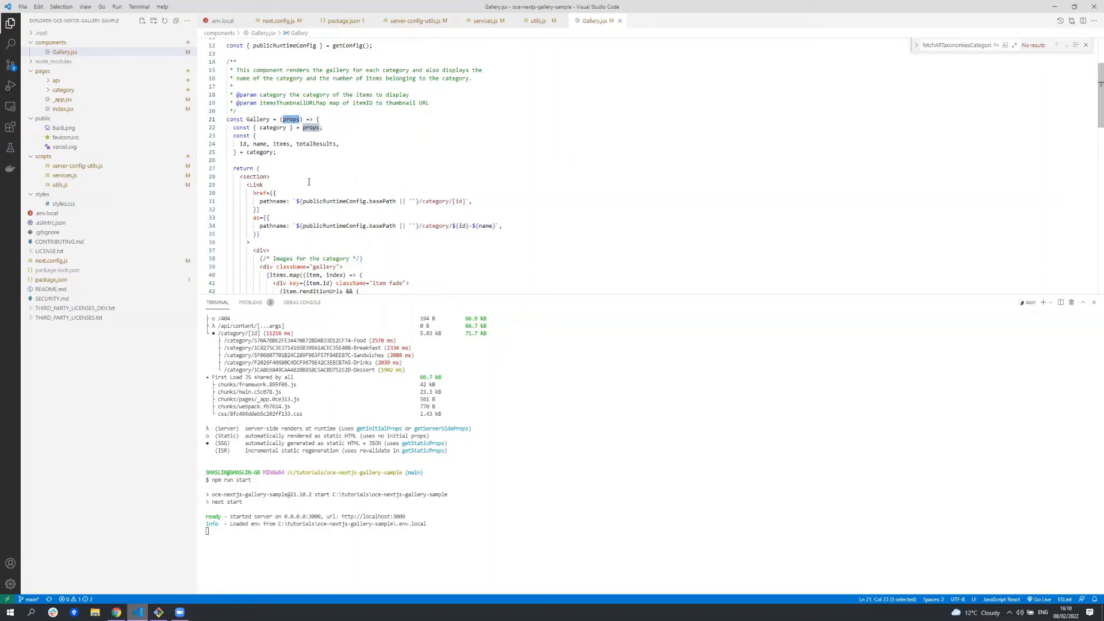
scroll(down, 3)
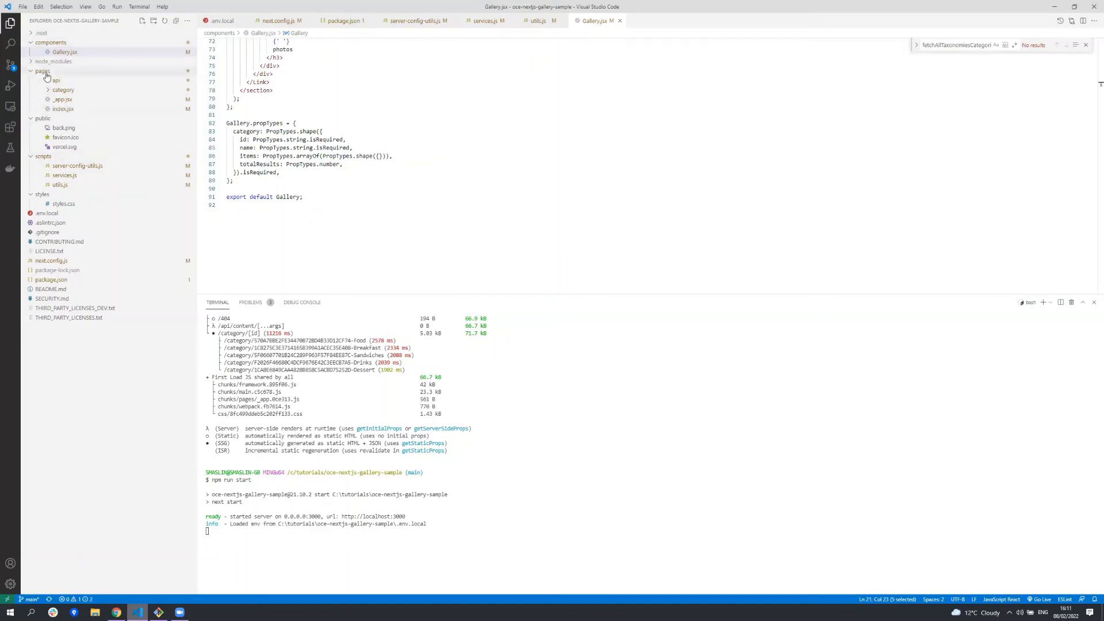
Review index.jsx alongside category/[id].jsx, reading the ImageGridPage constructor and lifecycle methods.
click(62, 108)
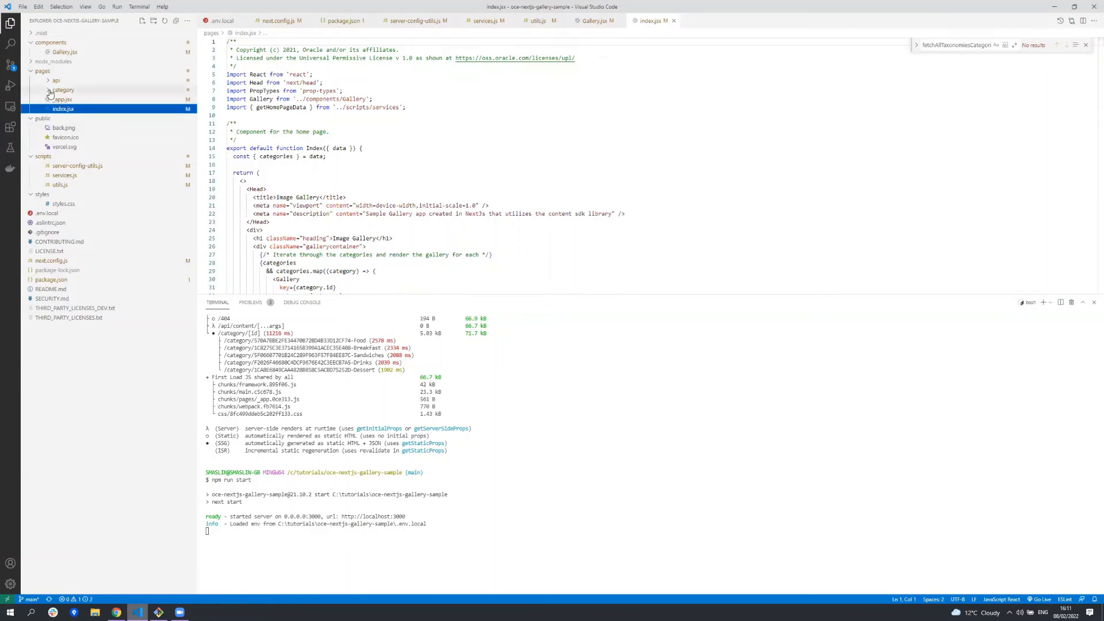
click(62, 90)
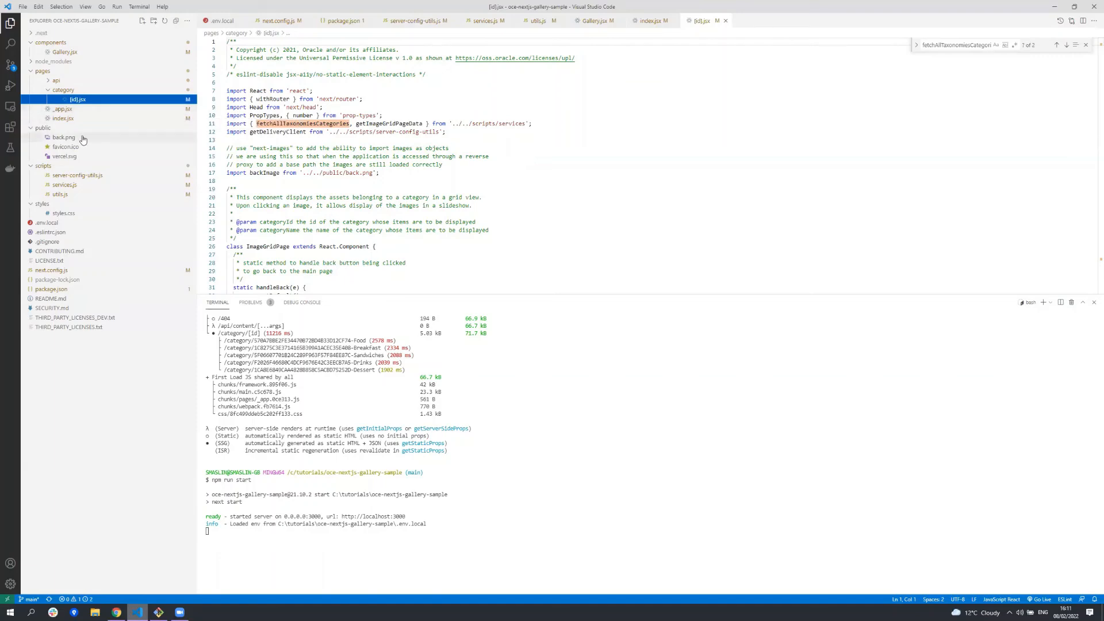
click(64, 117)
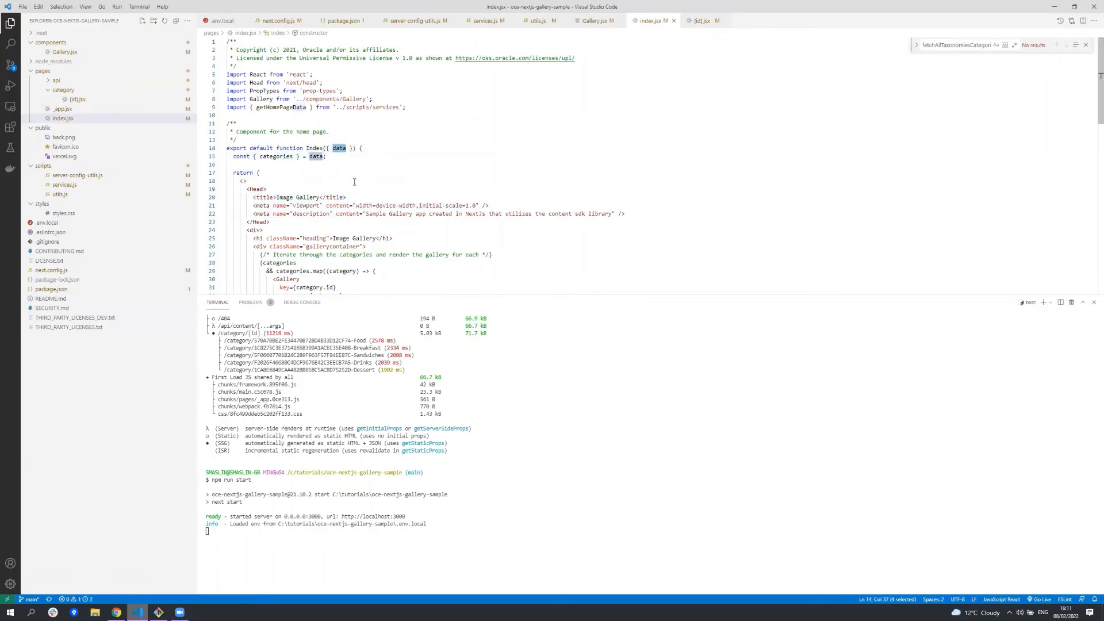
scroll(down, 3)
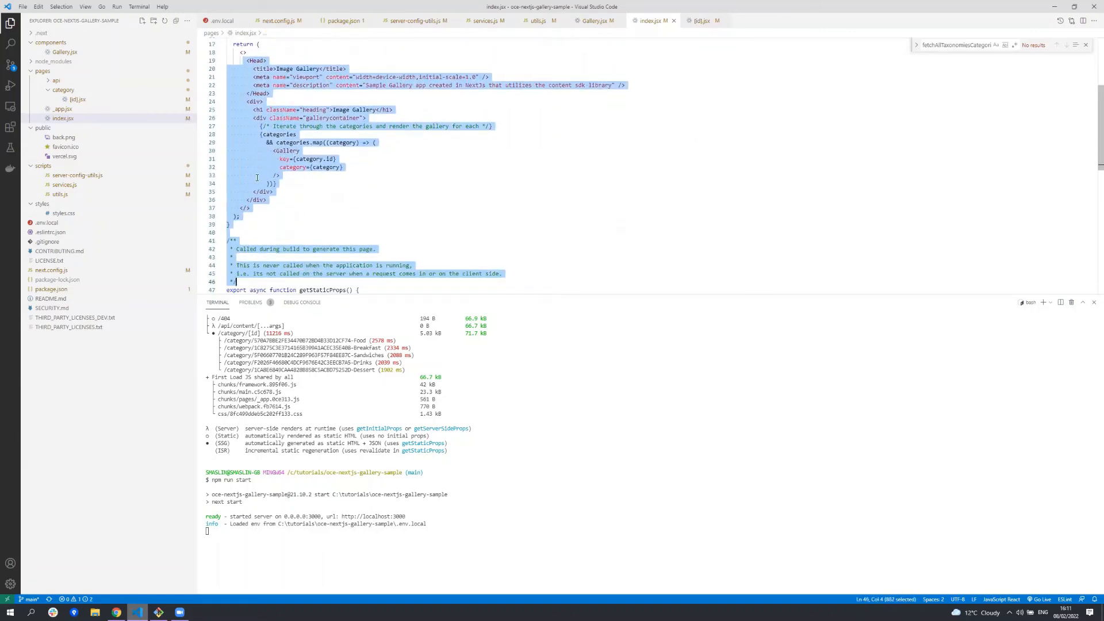
scroll(down, 3)
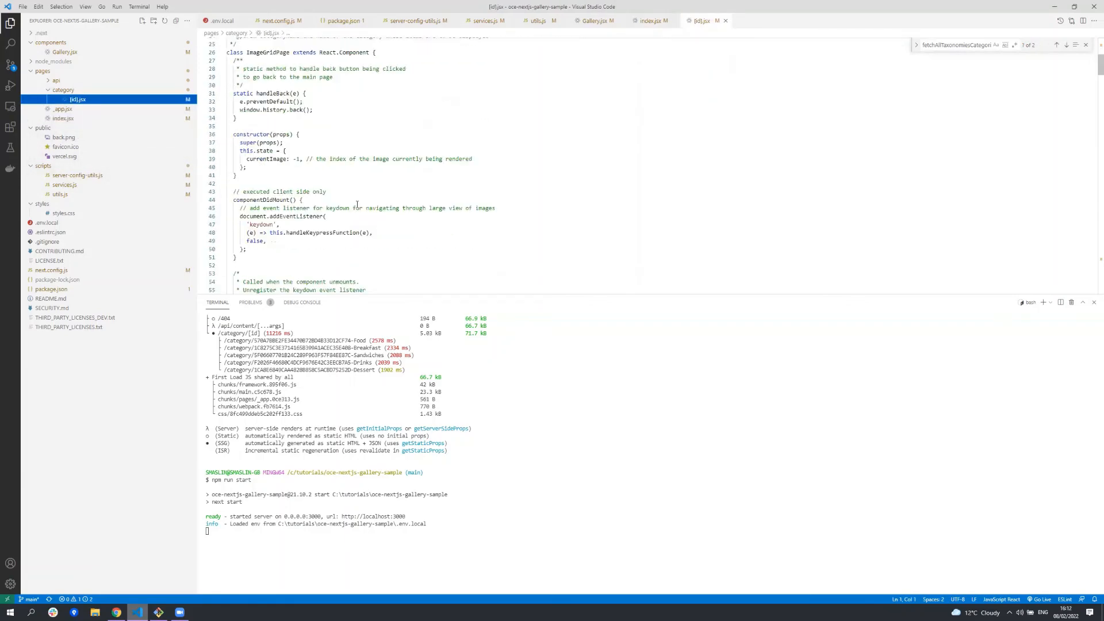
scroll(down, 3)
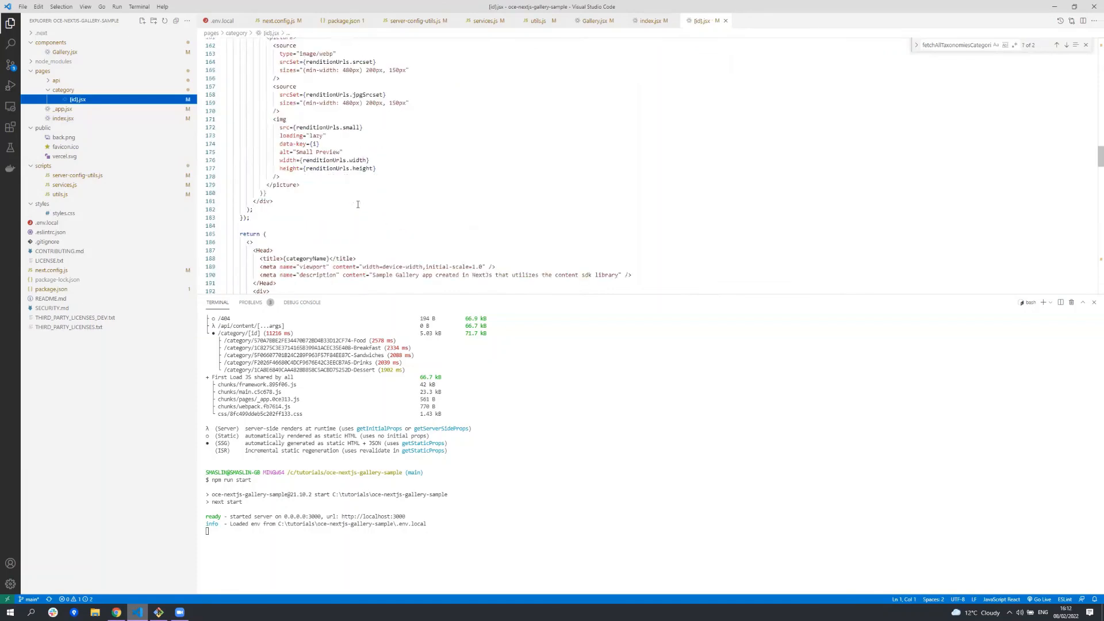
scroll(down, 3)
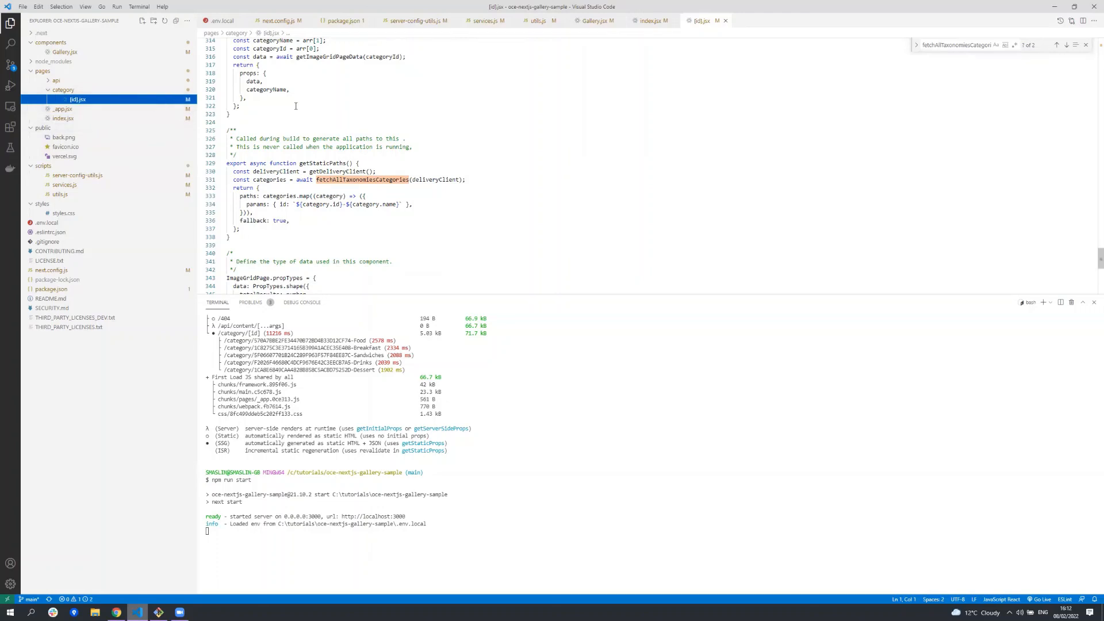
View the Oracle Content Management Samples page listing Site Builder, React, Vue and Gatsby tutorials.
click(57, 79)
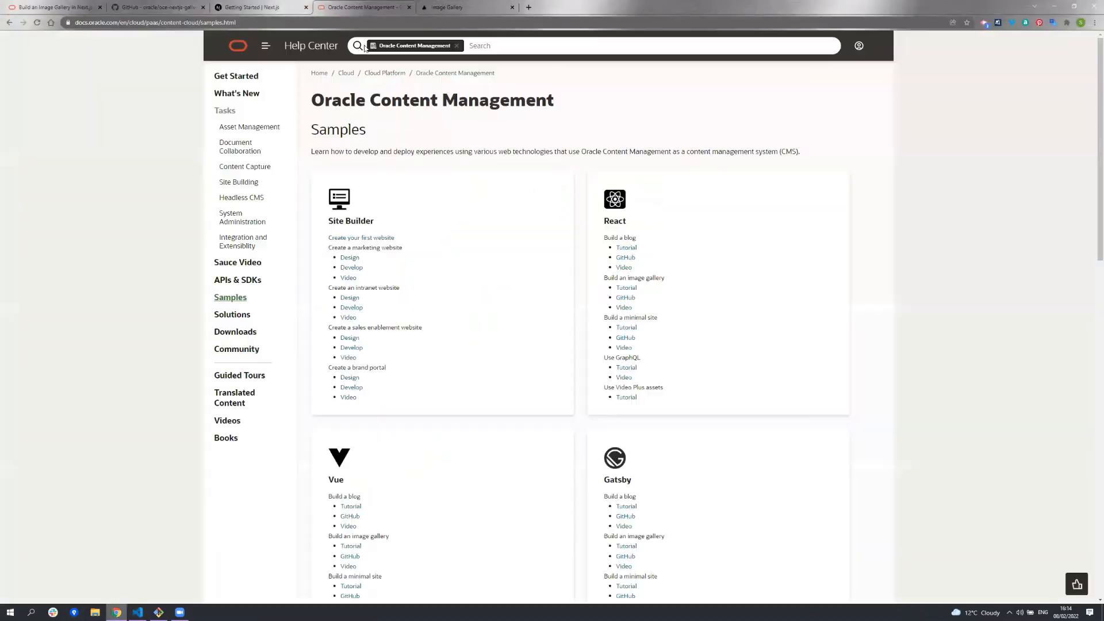
scroll(down, 3)
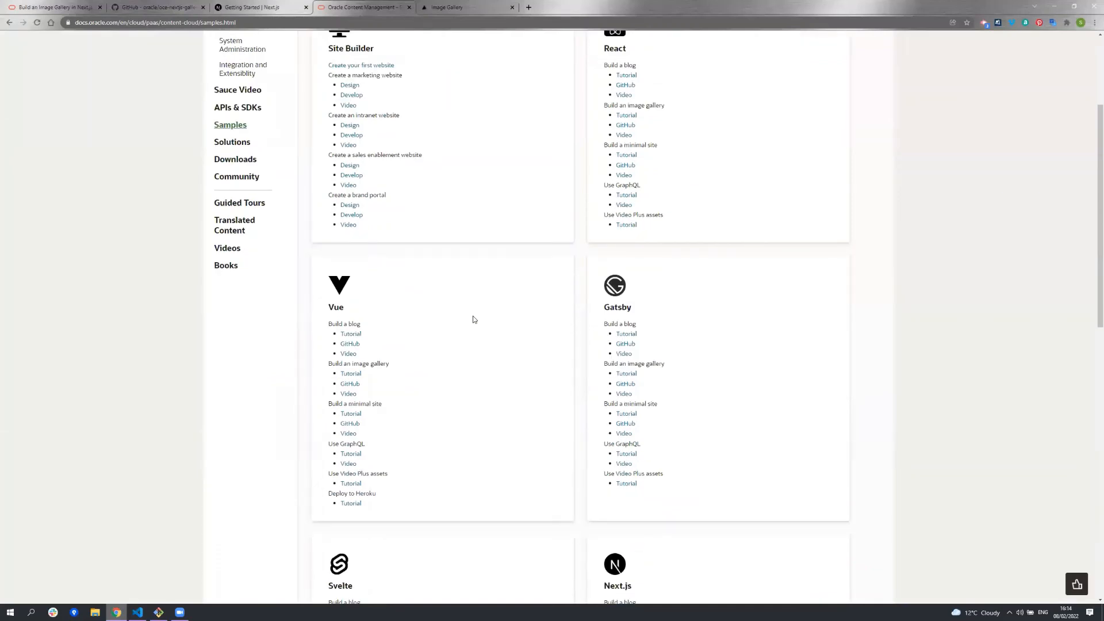
mouse_move(648, 528)
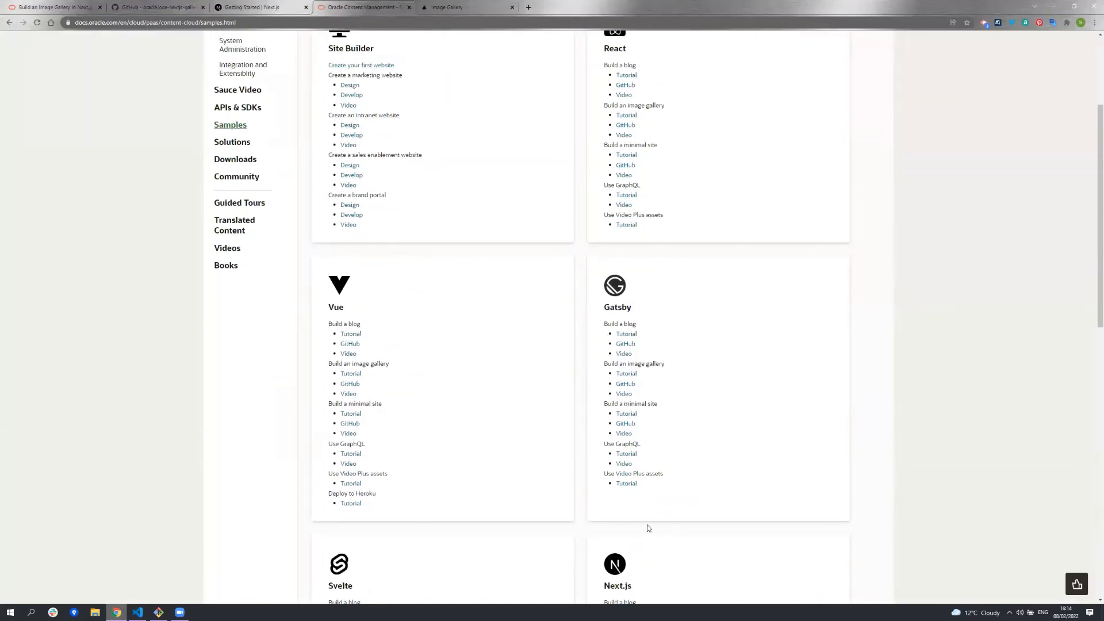